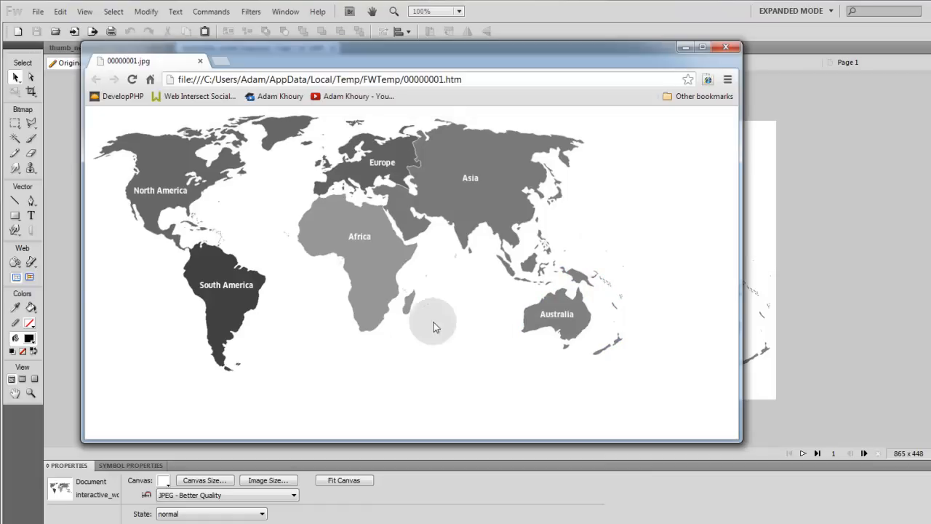
mouse_move(371, 162)
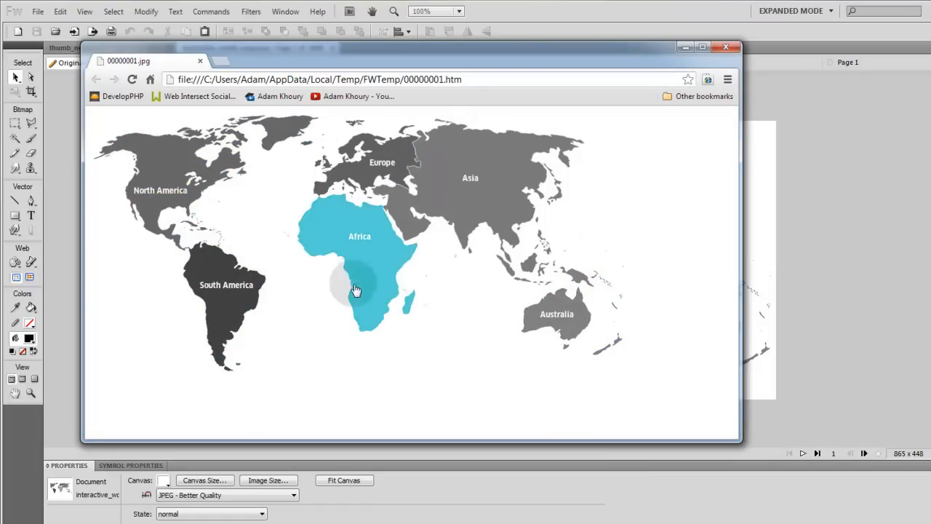
mouse_move(181, 181)
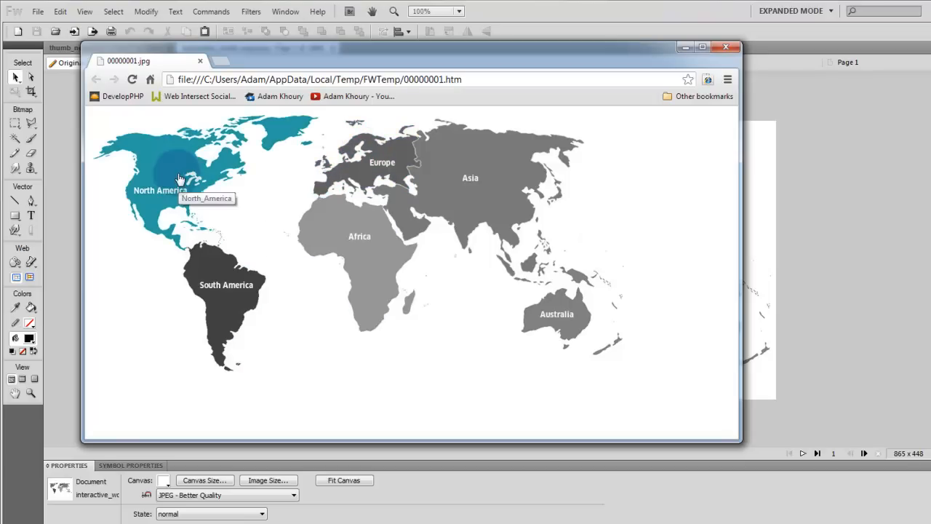
mouse_move(346, 401)
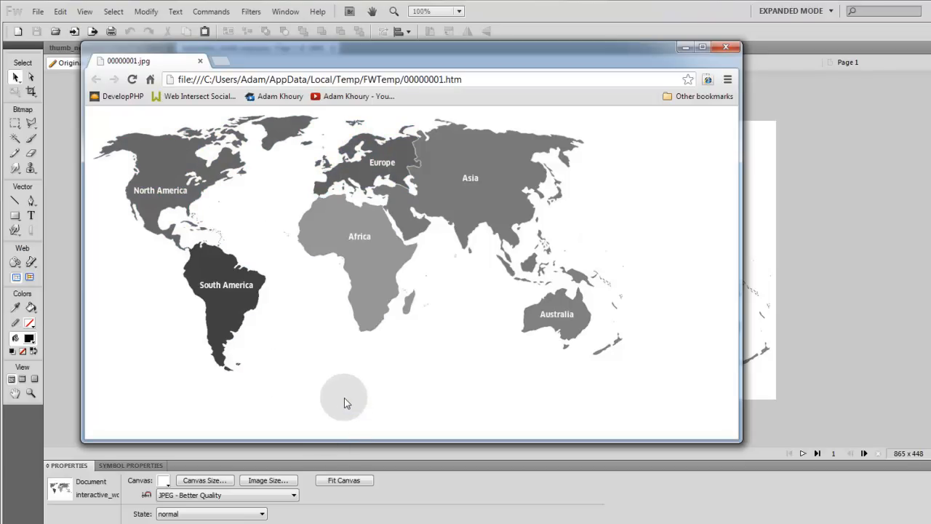
mouse_move(236, 312)
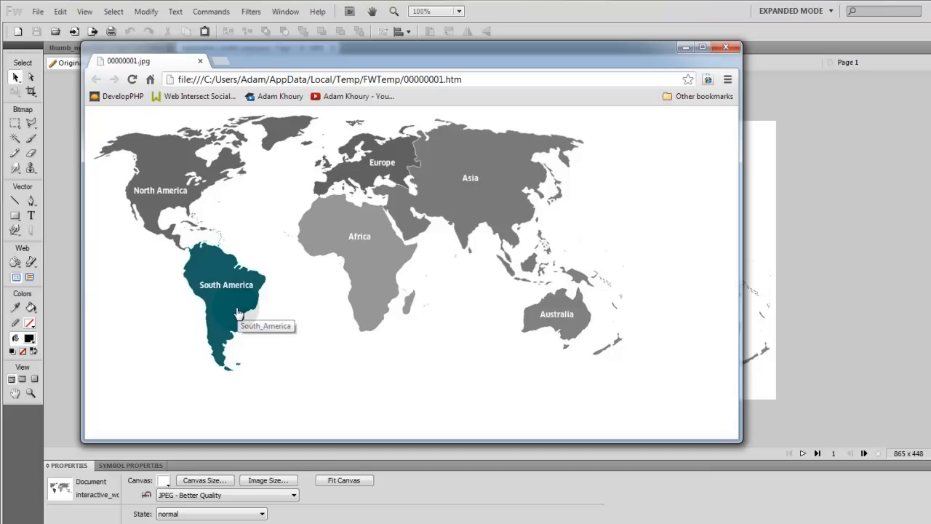
mouse_move(372, 245)
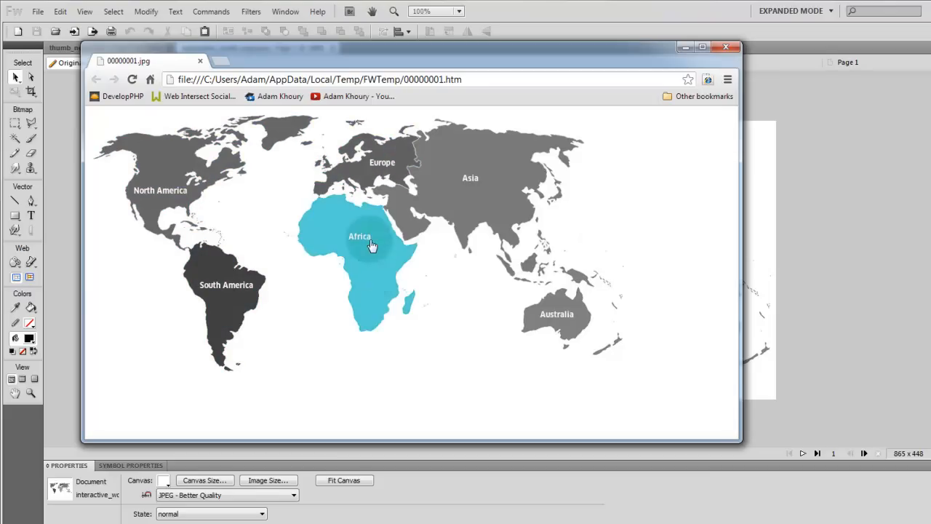
mouse_move(463, 390)
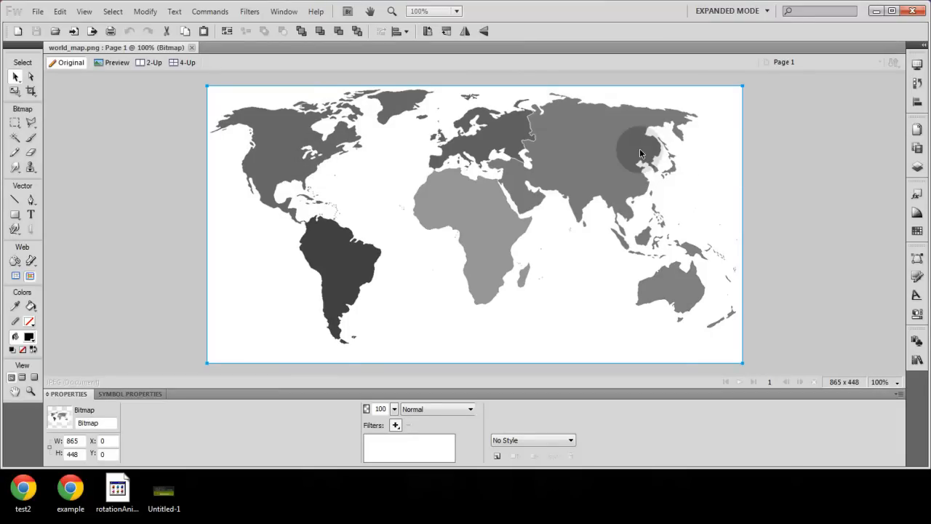
mouse_move(755, 163)
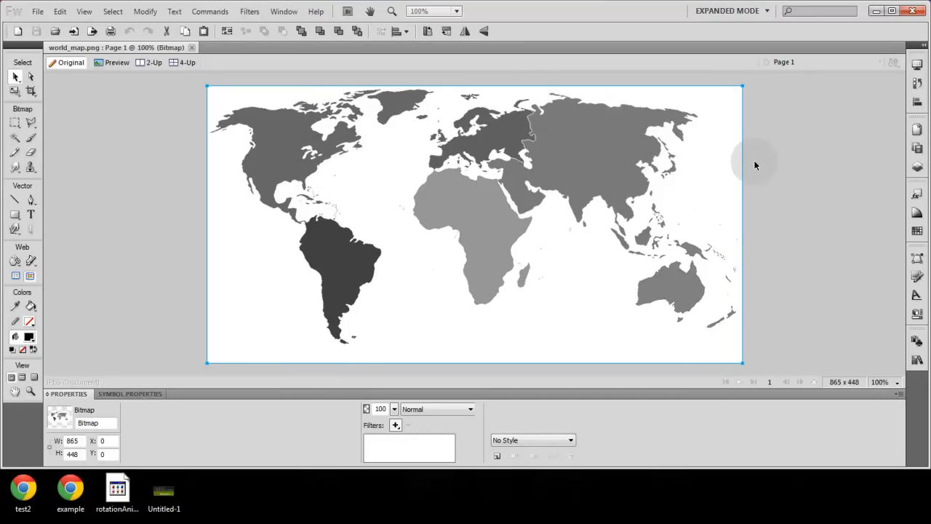
mouse_move(874, 154)
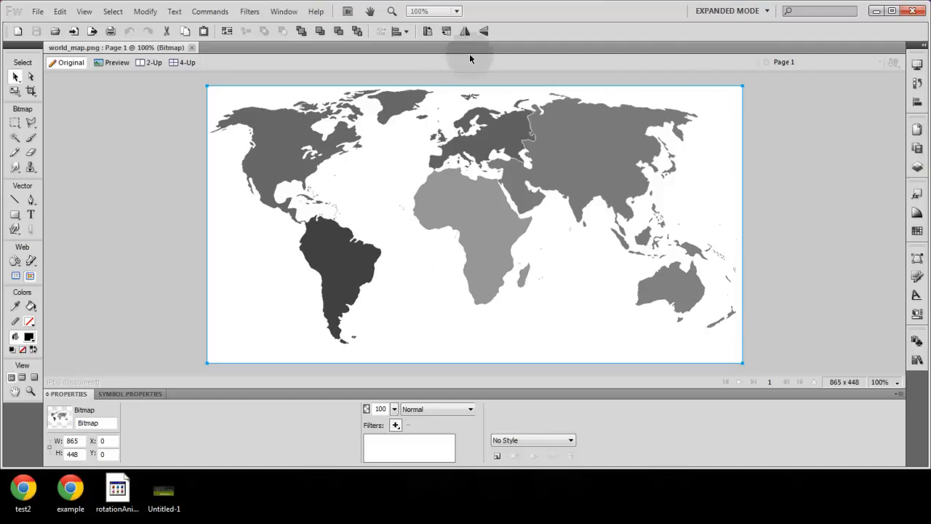
- Show the States panel and duplicate State 1 once, after the current state
click(284, 11)
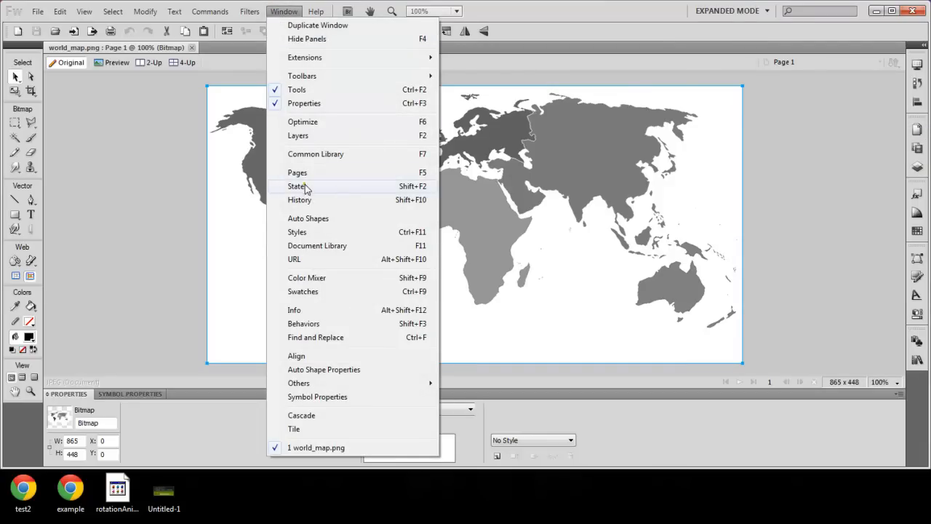
click(297, 186)
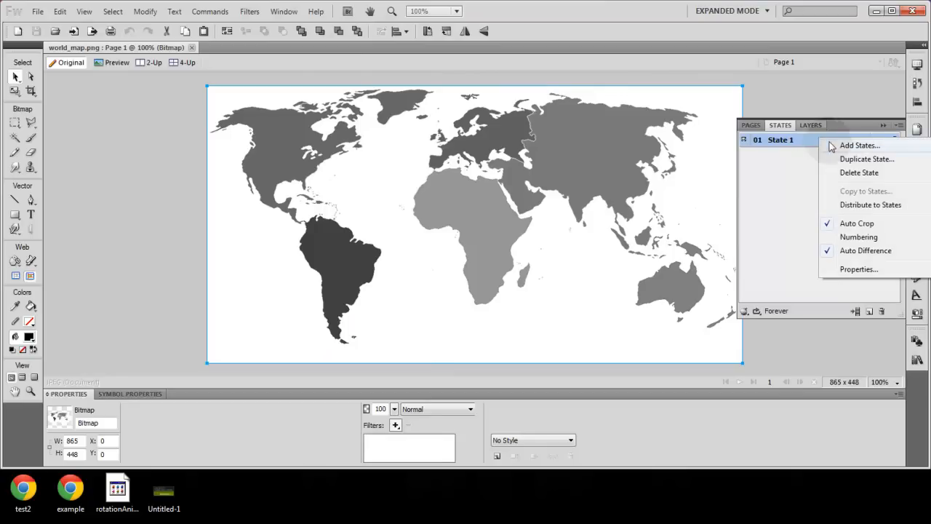
click(867, 158)
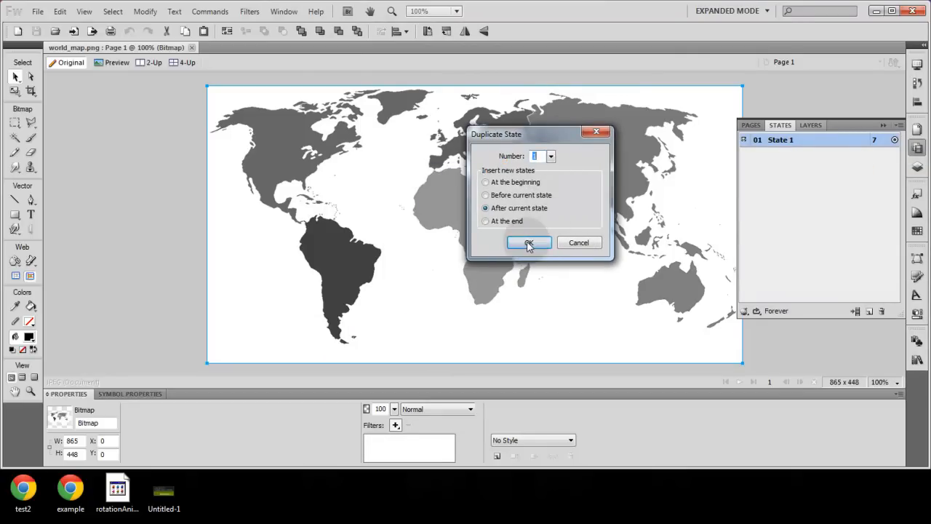
click(530, 242)
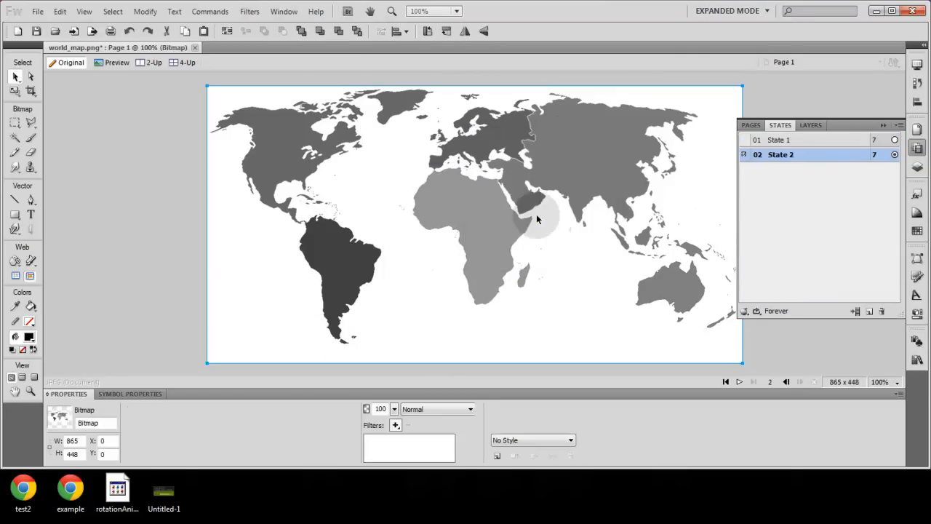
mouse_move(582, 272)
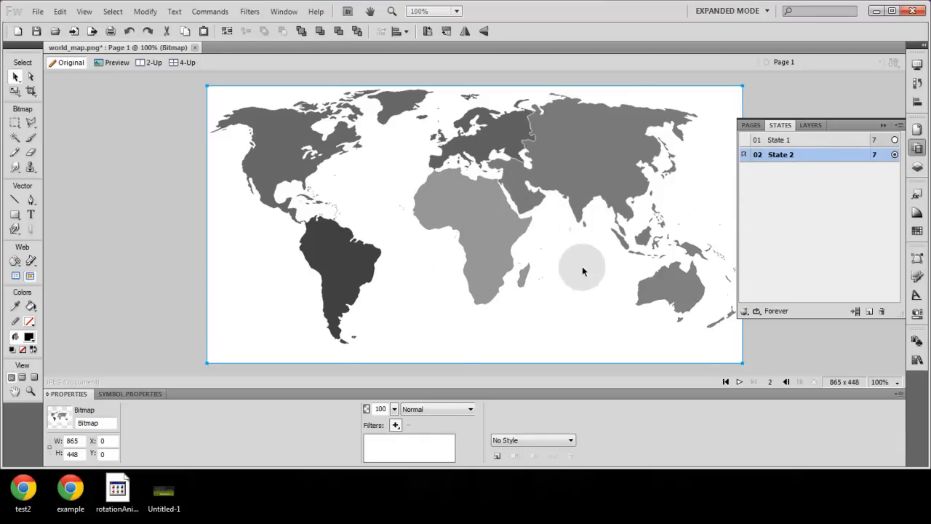
- Add a Colorize Hue/Saturation live filter to State 2, hue about 184, saturation 62
click(396, 424)
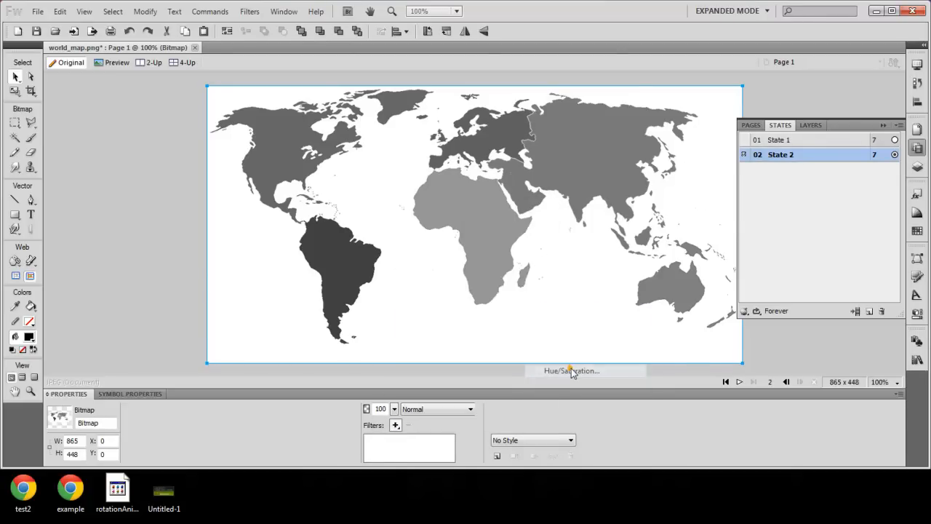
click(570, 371)
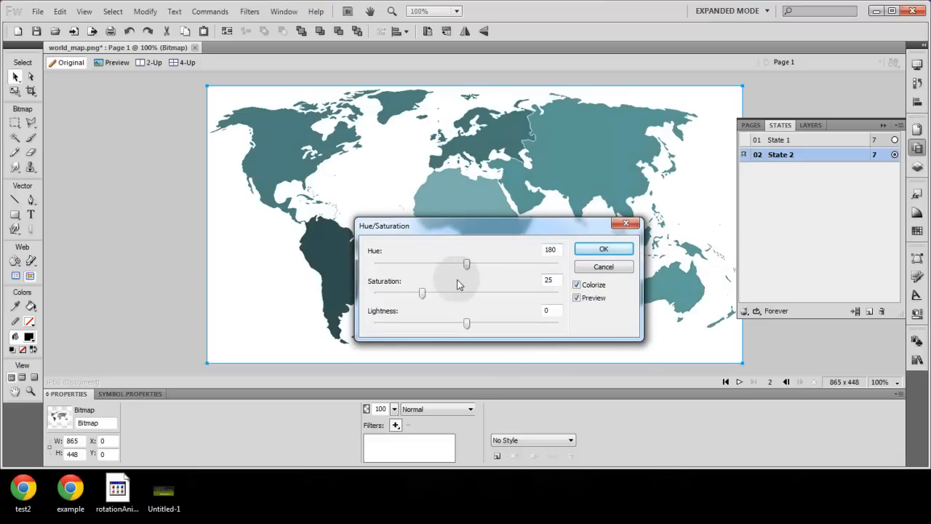
mouse_move(454, 294)
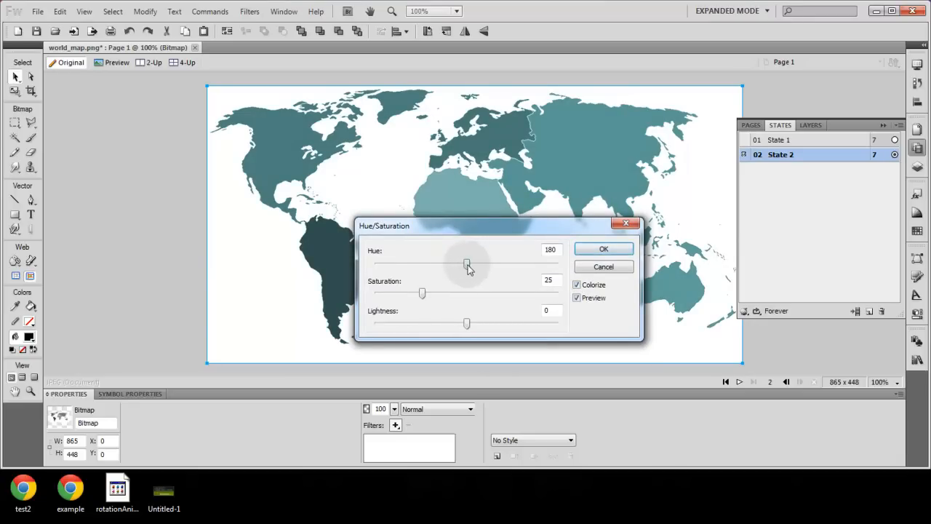
drag(467, 265, 410, 265)
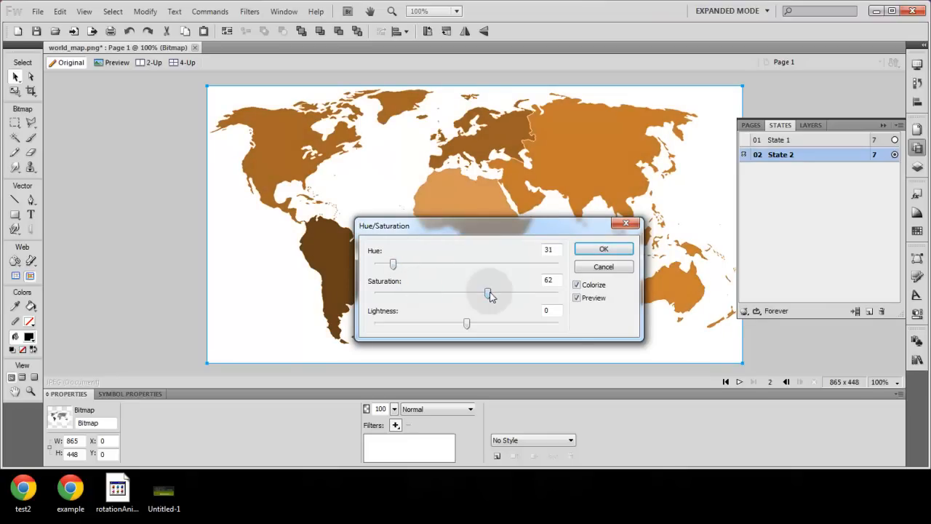
drag(393, 263, 477, 264)
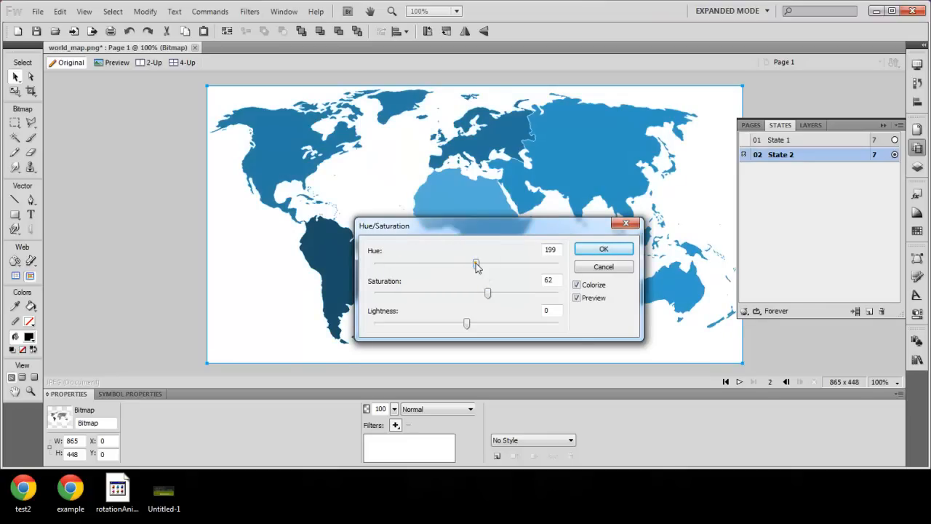
drag(477, 263, 465, 264)
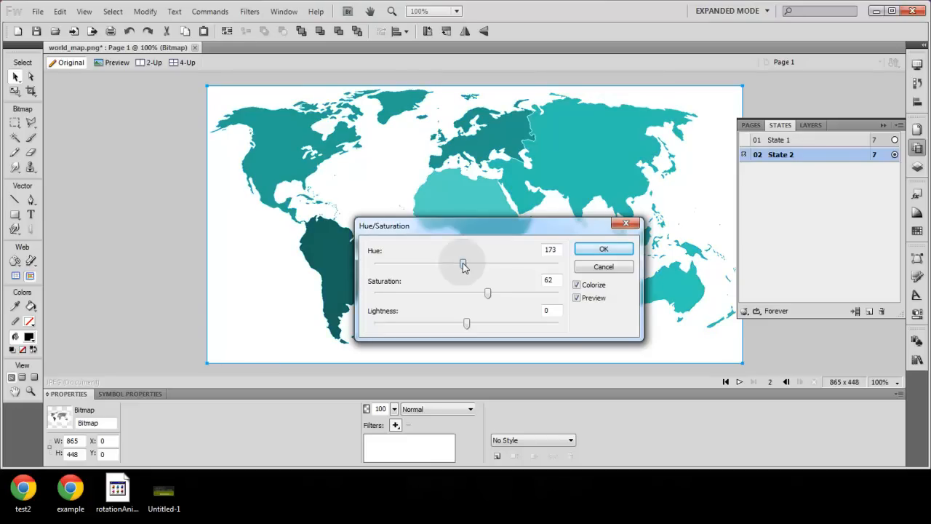
drag(460, 264, 469, 262)
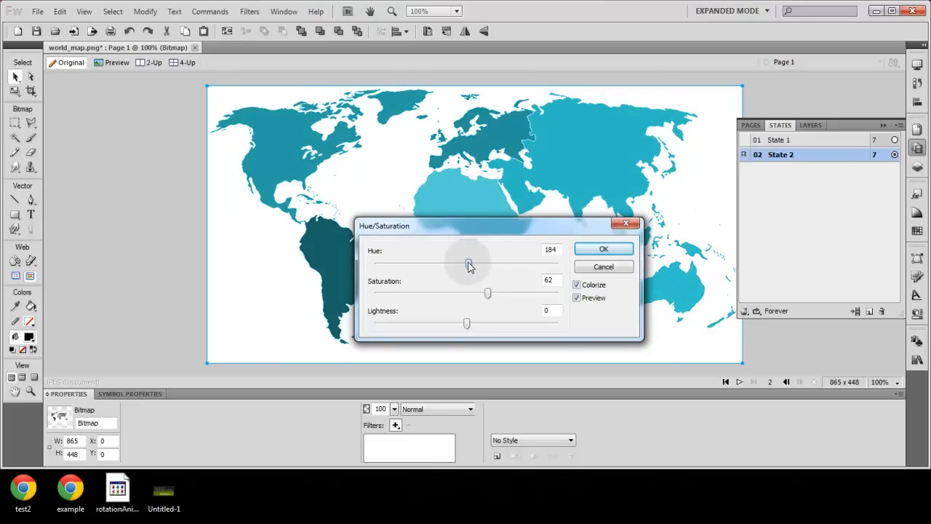
click(602, 248)
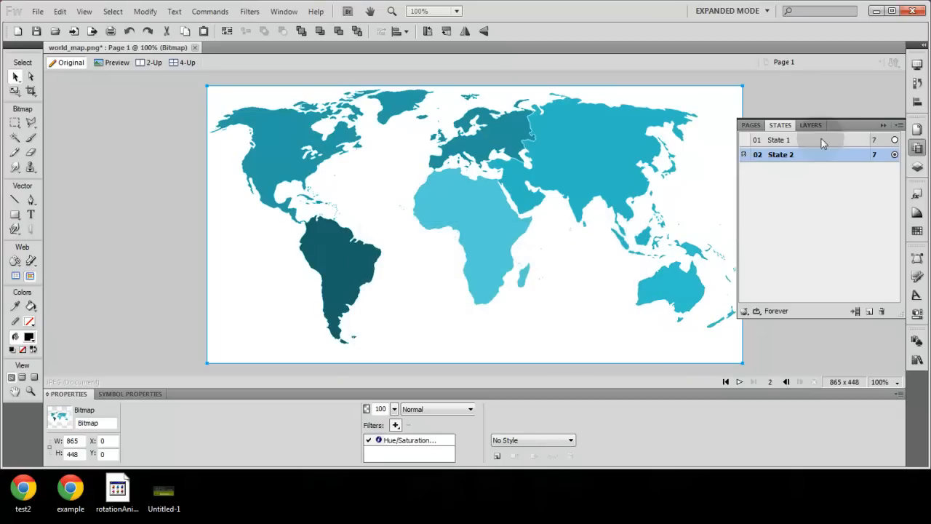
- Rename State 2 to hover and return to the grey first state
click(779, 139)
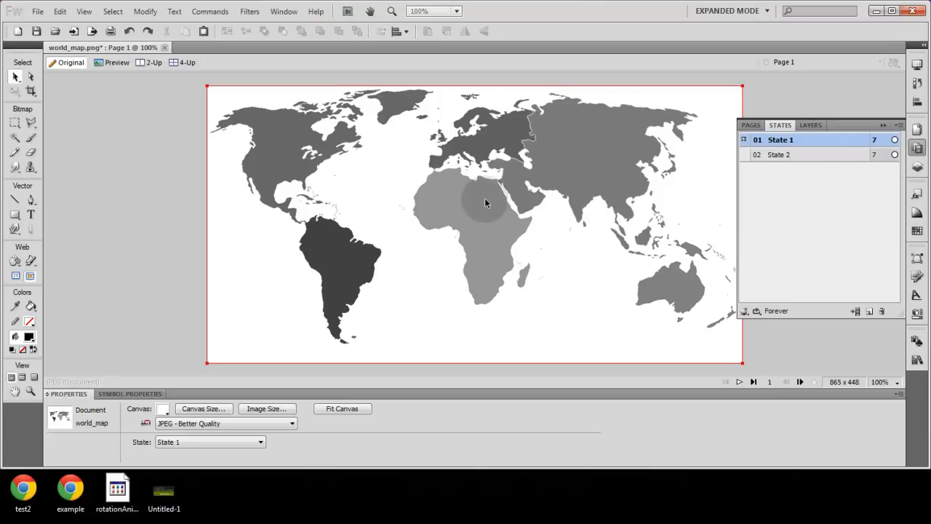
click(780, 155)
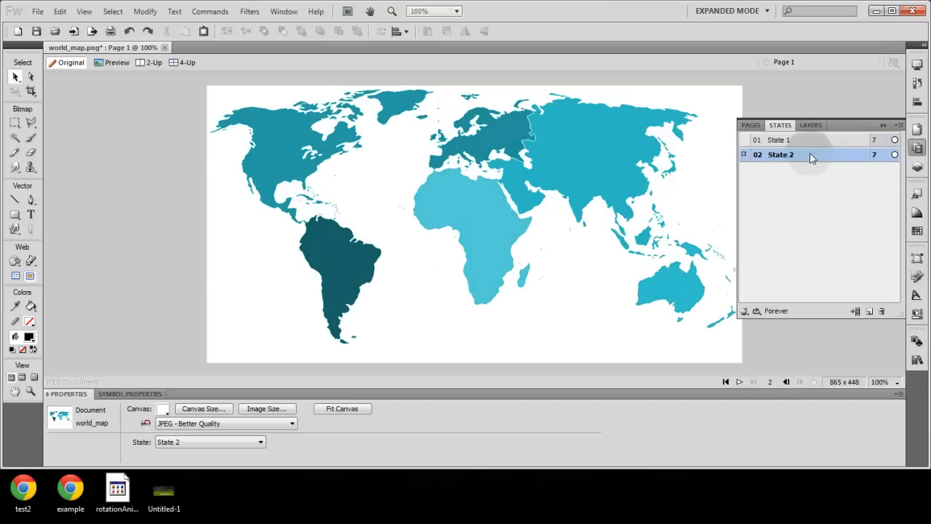
double_click(780, 154)
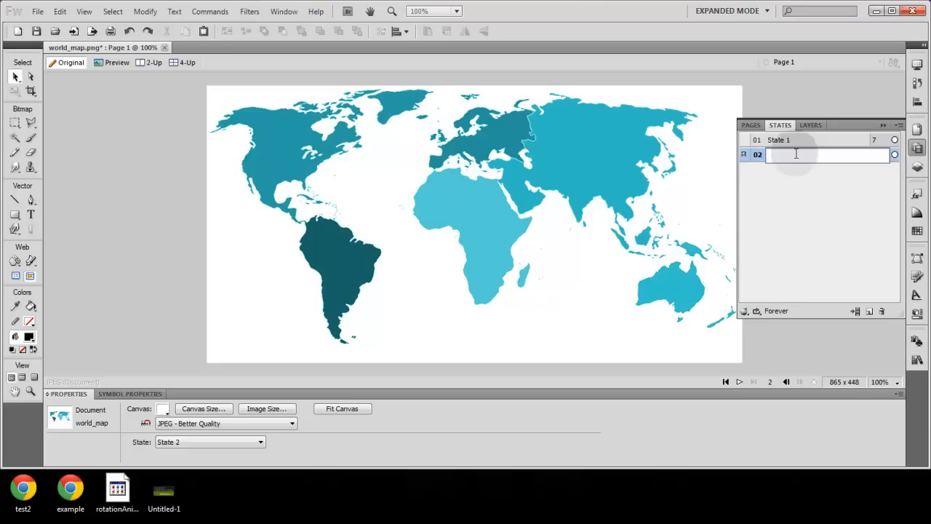
text(hover)
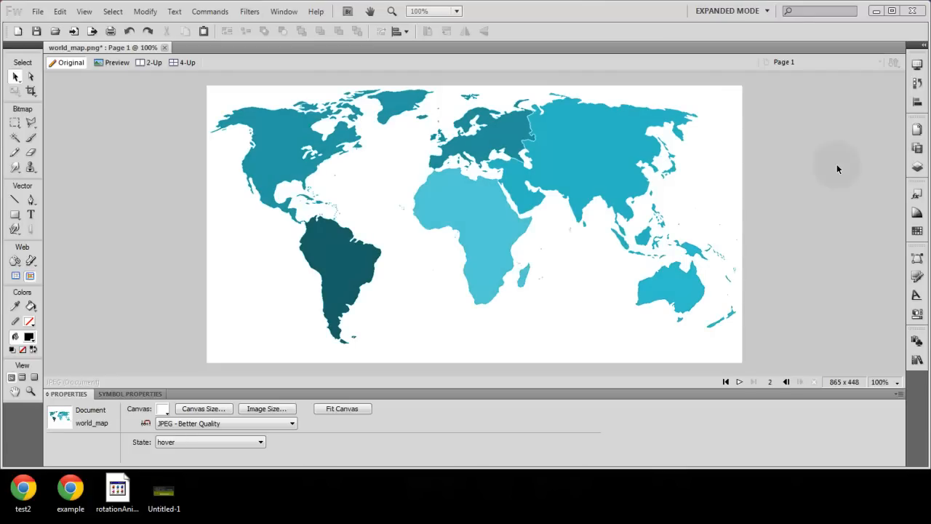
click(780, 139)
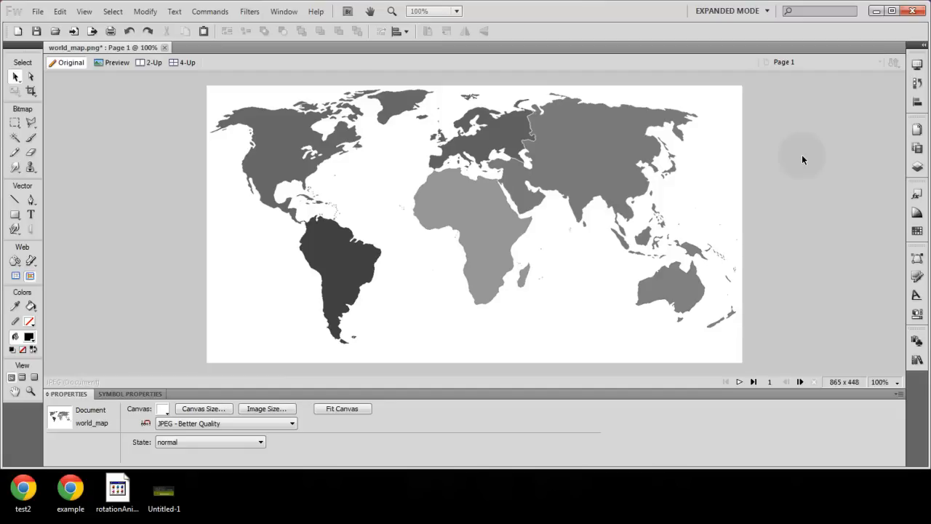
mouse_move(803, 158)
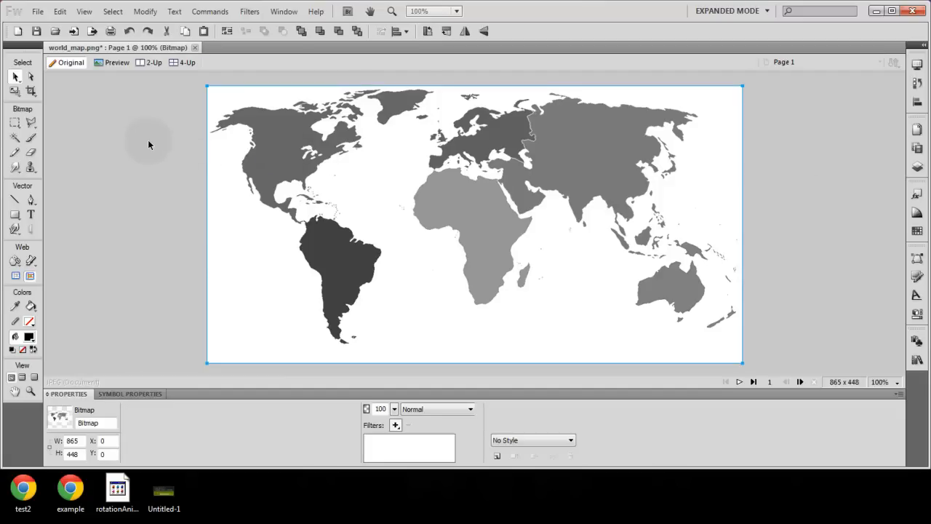
mouse_move(72, 261)
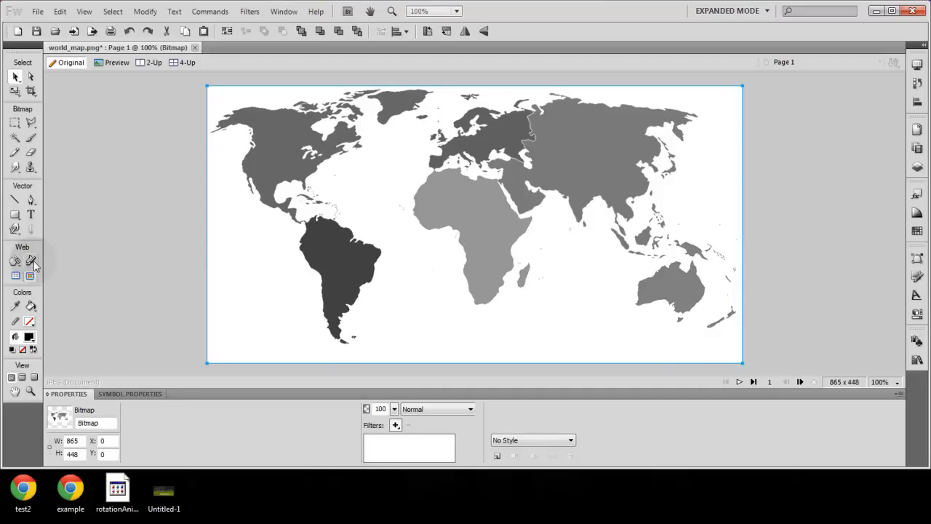
- Choose the Polygon Slice tool from the Slice tool flyout
click(33, 262)
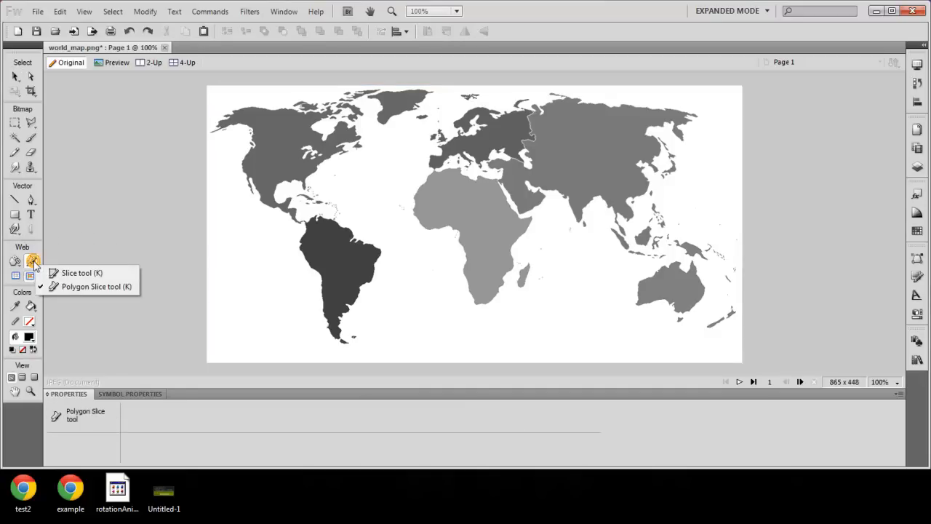
mouse_move(82, 272)
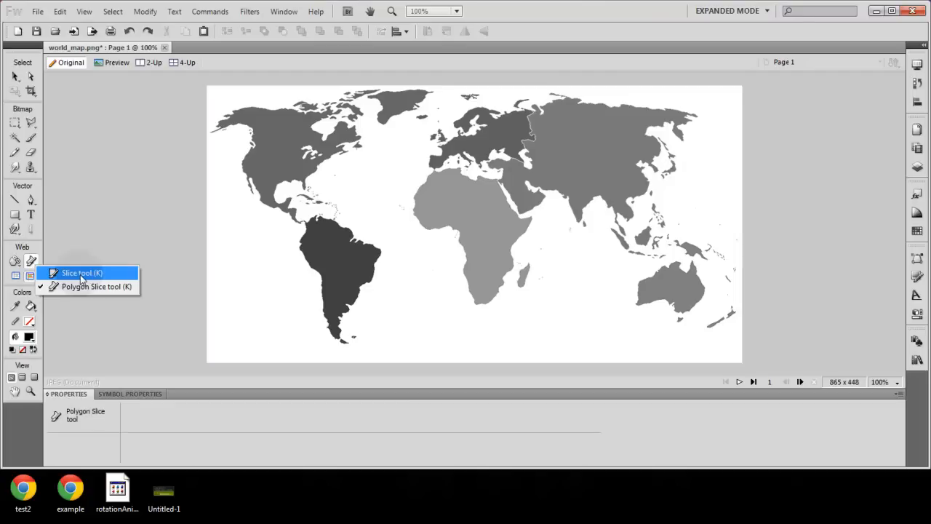
mouse_move(88, 285)
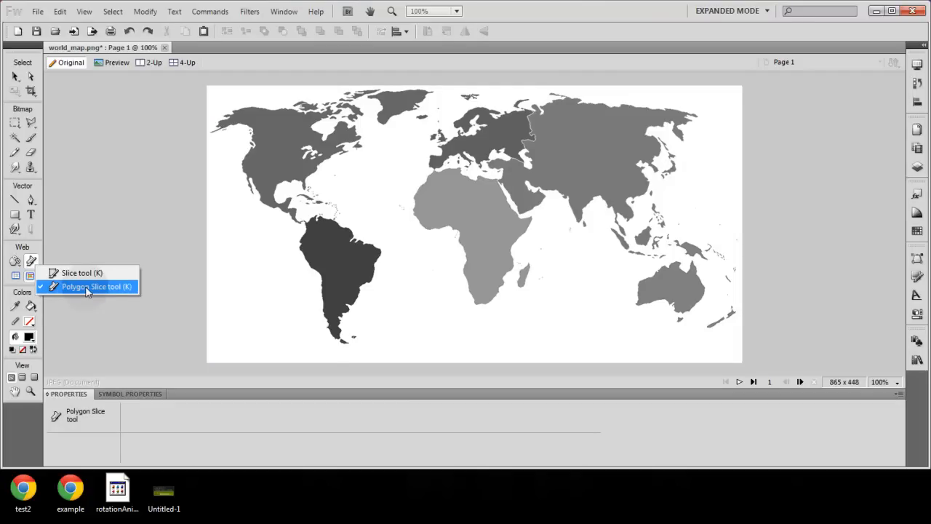
click(96, 285)
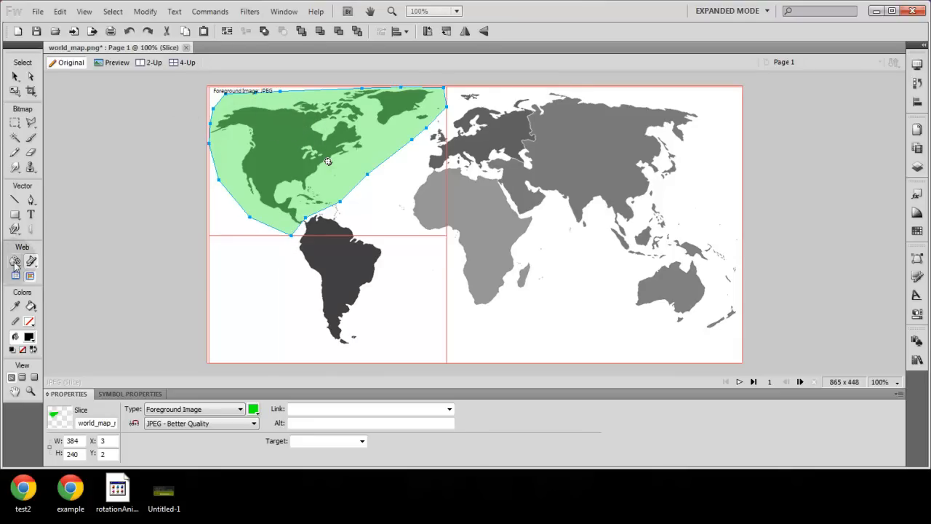
- Trace a polygon hotspot around North America and set its Swap Image rollover to the hover state
click(14, 261)
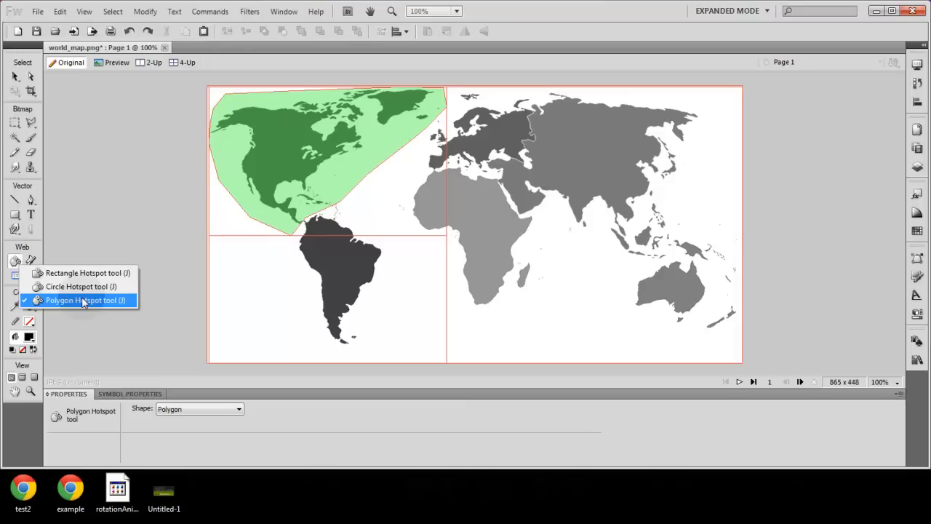
click(84, 299)
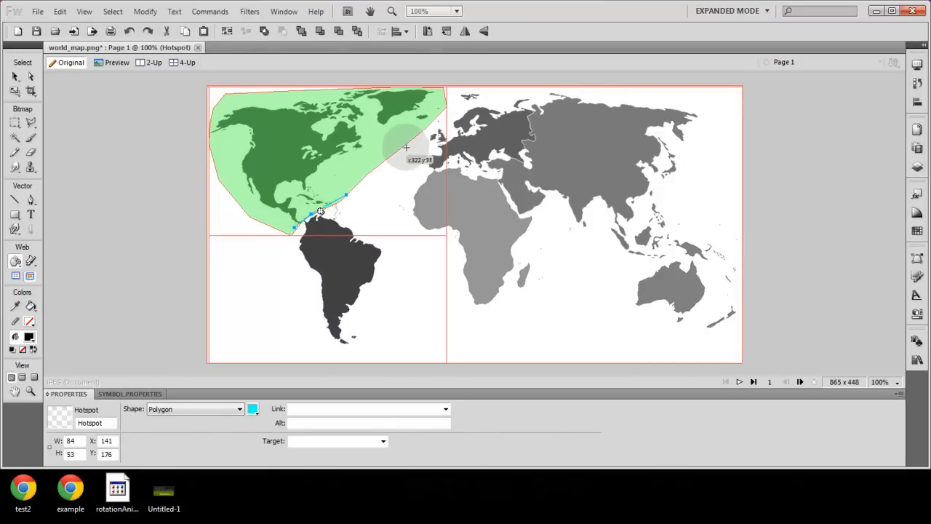
drag(320, 211, 408, 139)
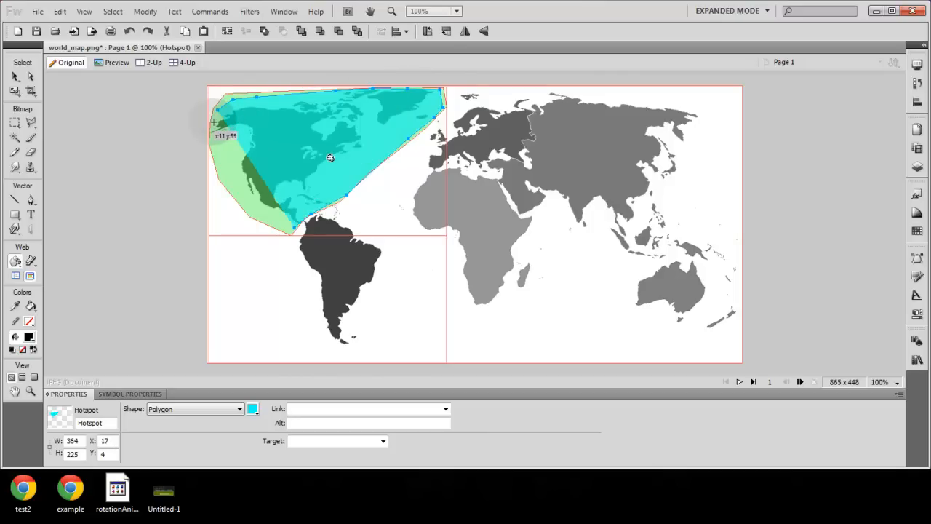
drag(215, 119, 211, 136)
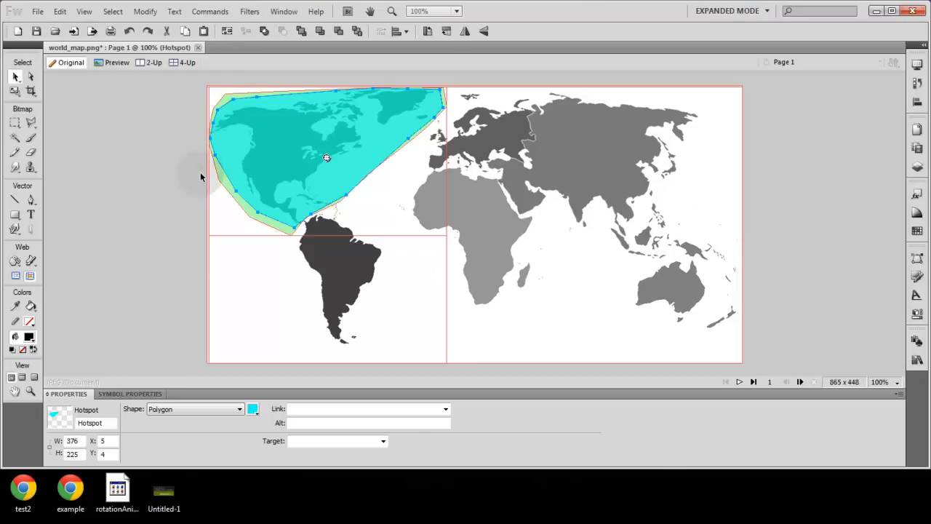
mouse_move(181, 163)
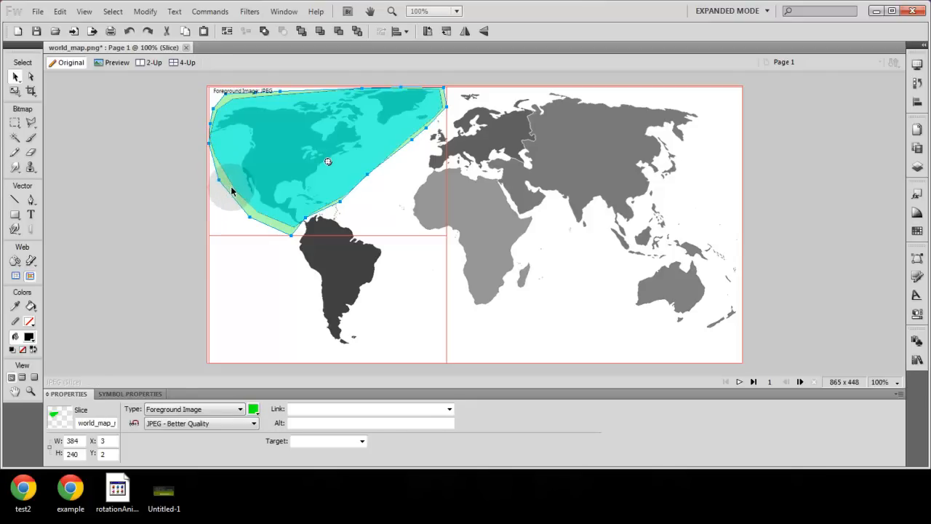
mouse_move(327, 163)
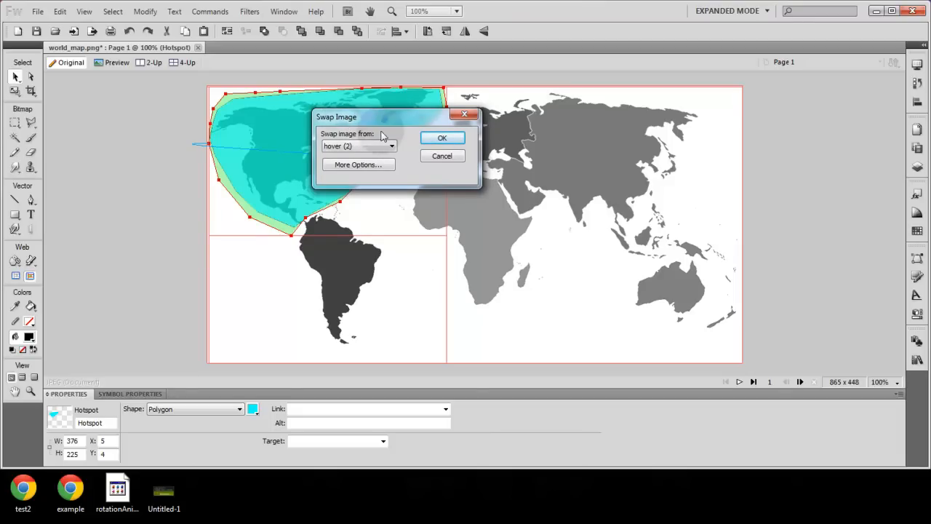
mouse_move(378, 150)
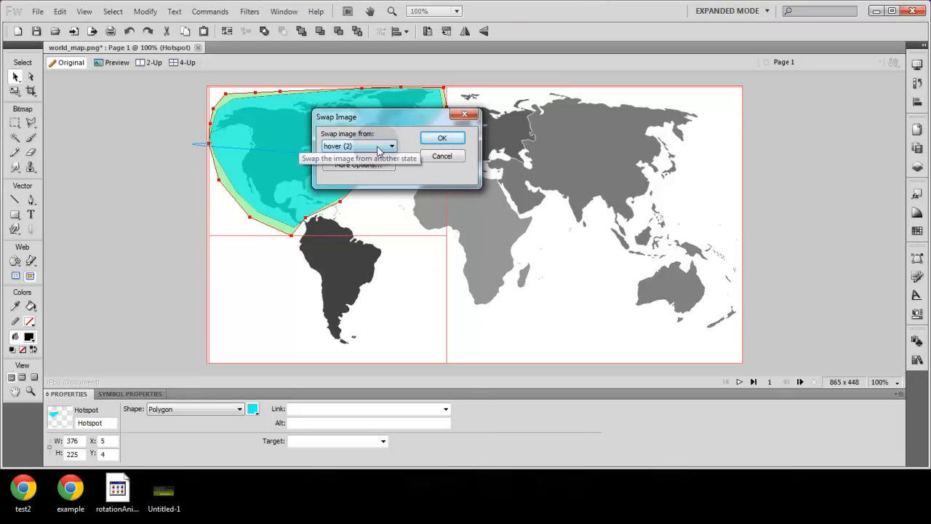
click(38, 12)
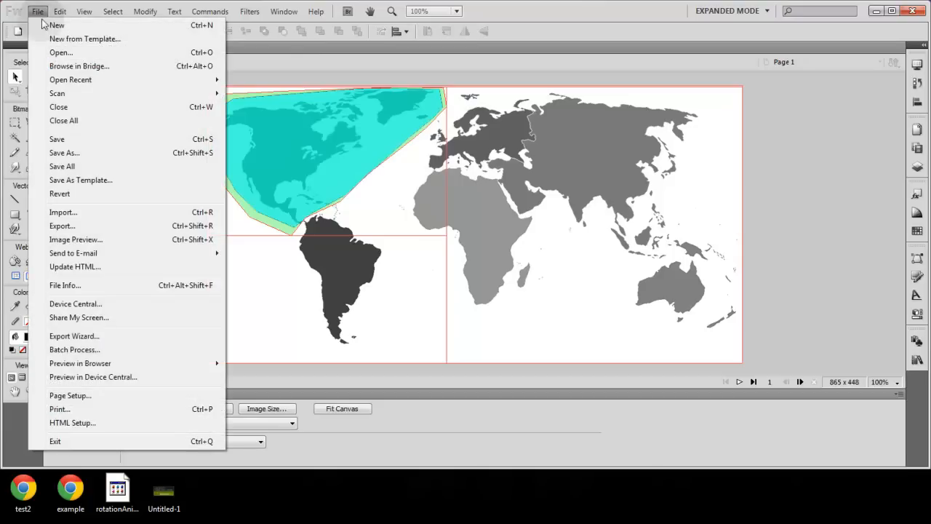
- Save the map as interactive_world_map on the Desktop and preview it in the browser
click(64, 153)
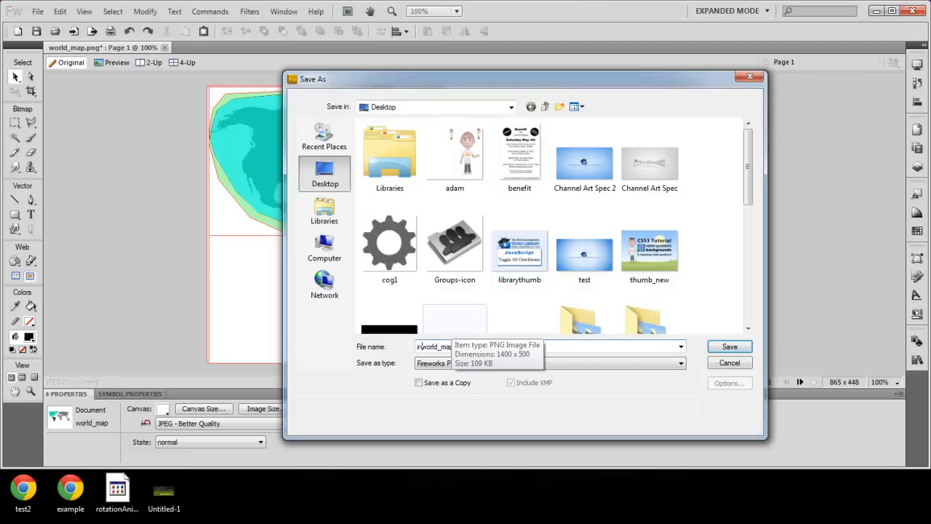
text(interactive_world_map)
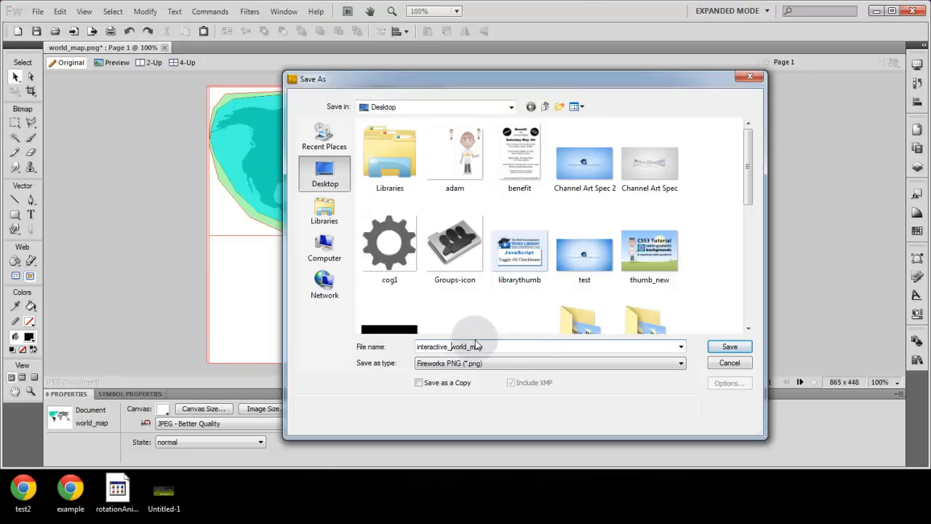
click(729, 346)
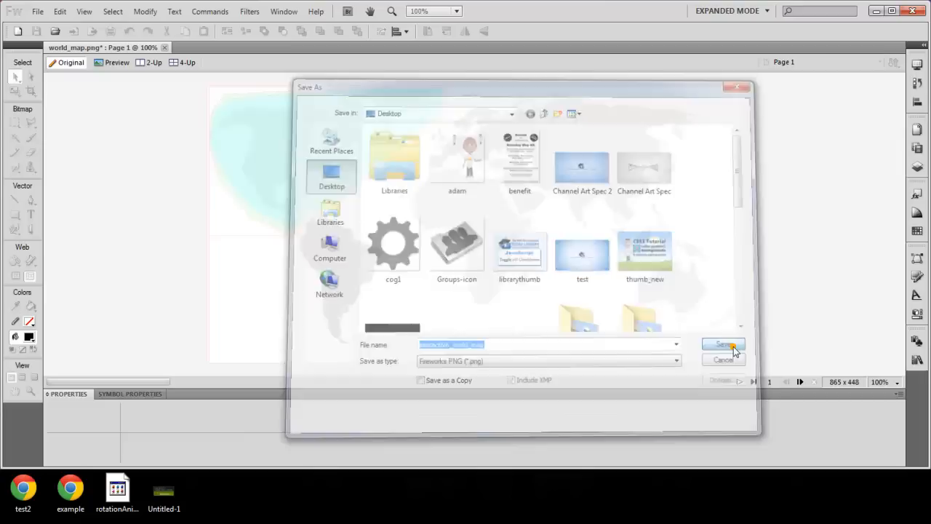
click(721, 344)
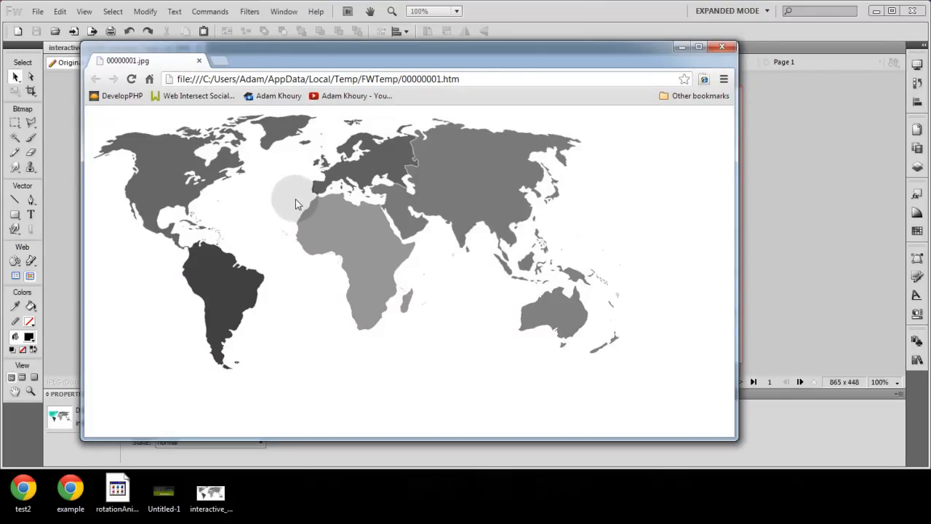
mouse_move(181, 205)
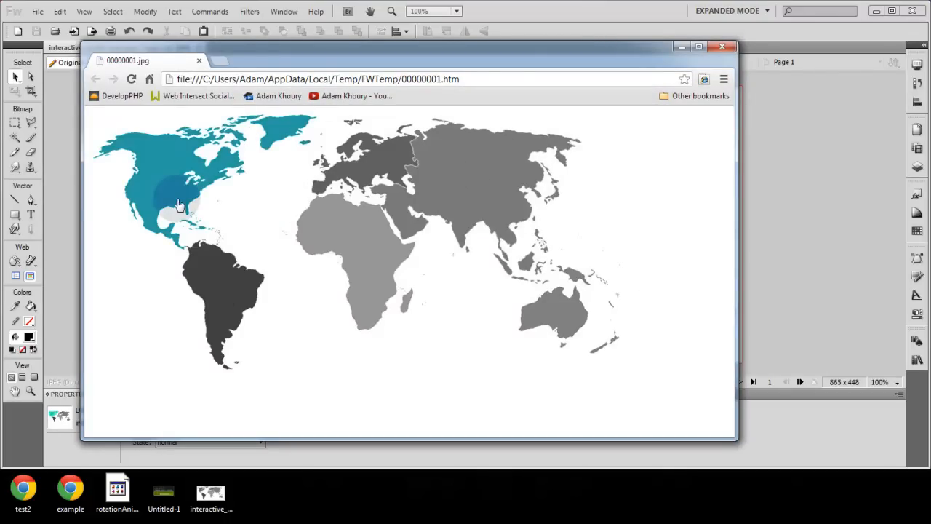
mouse_move(197, 272)
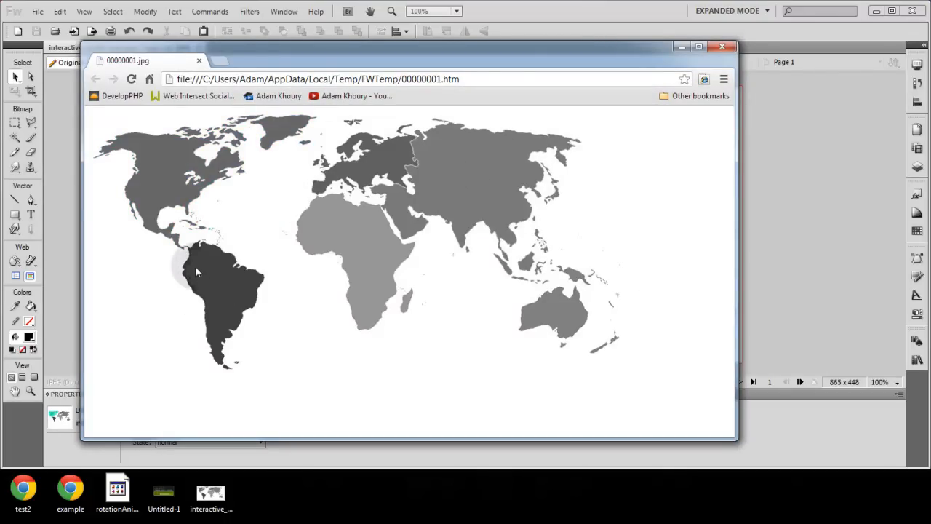
mouse_move(288, 149)
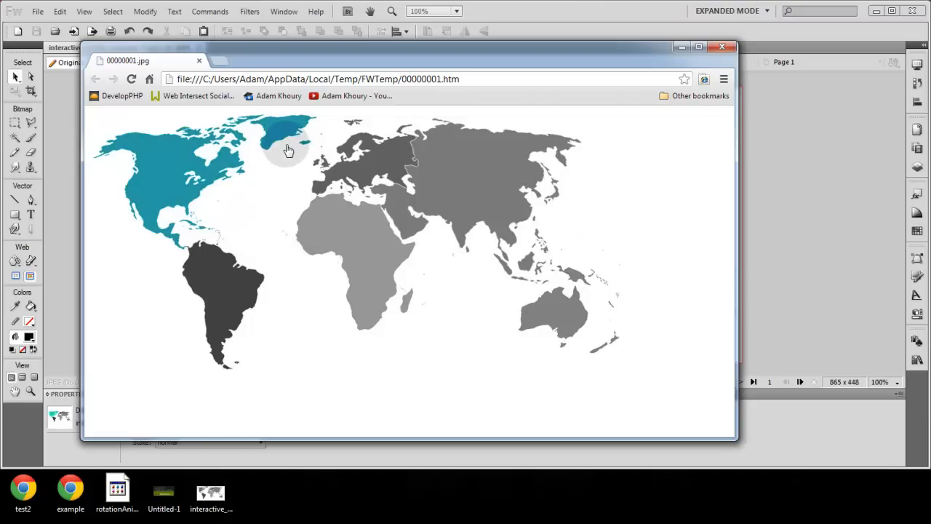
mouse_move(378, 154)
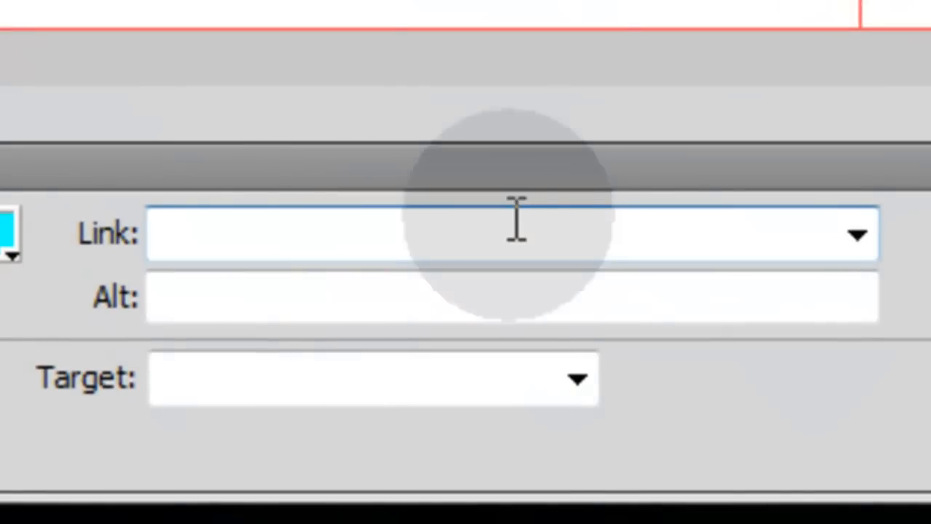
- Set the North America hotspot link to continent.php?name=North_America with alt text North_America
text(conti)
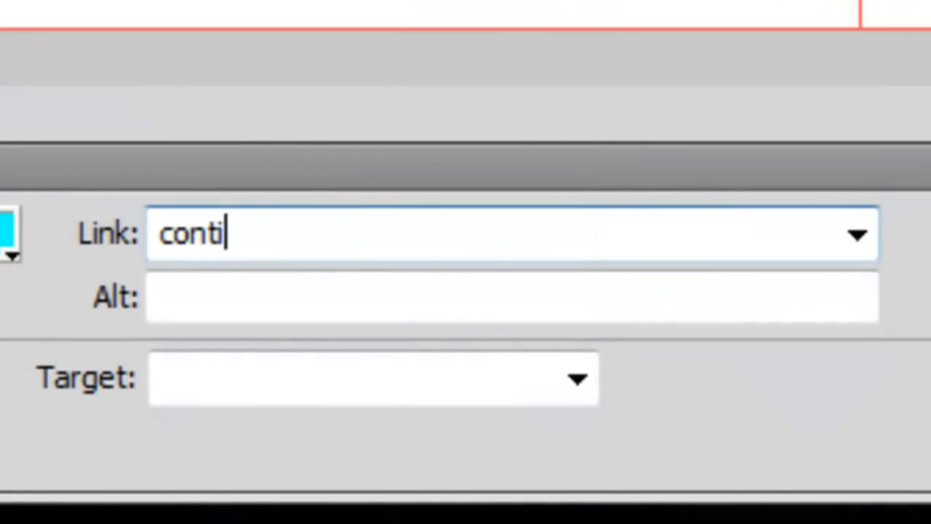
text(nent.)
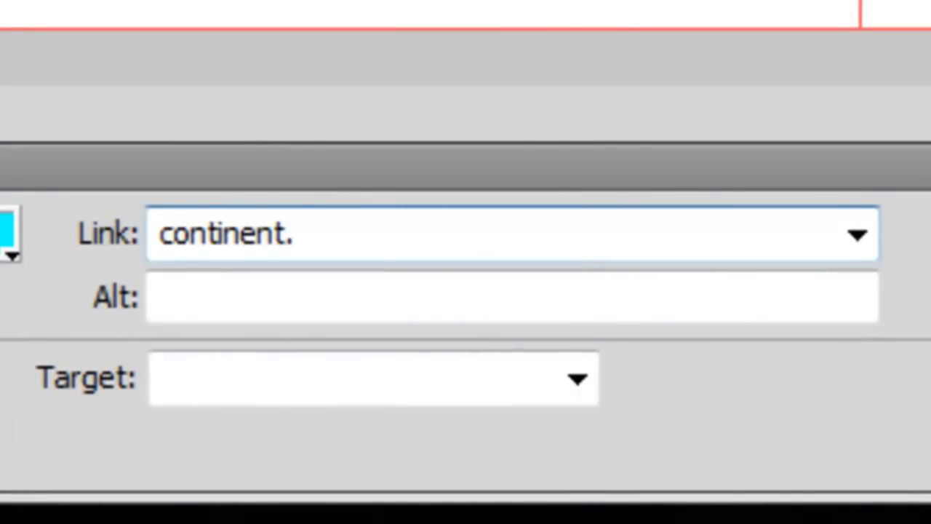
text(php?)
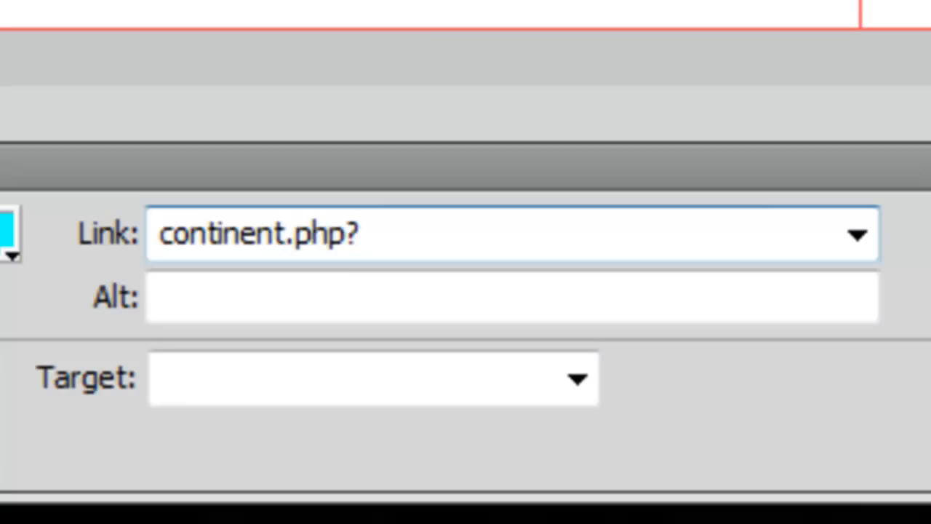
text(name=)
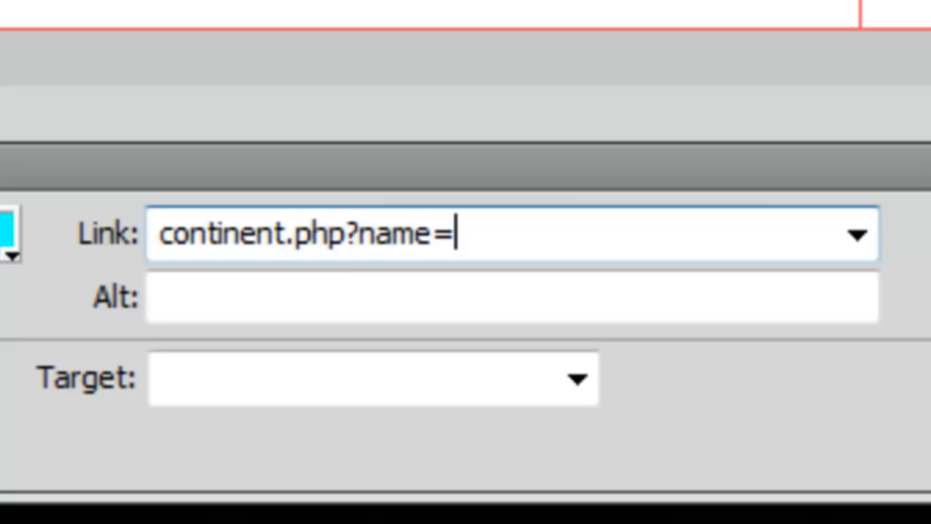
text(North_Americ)
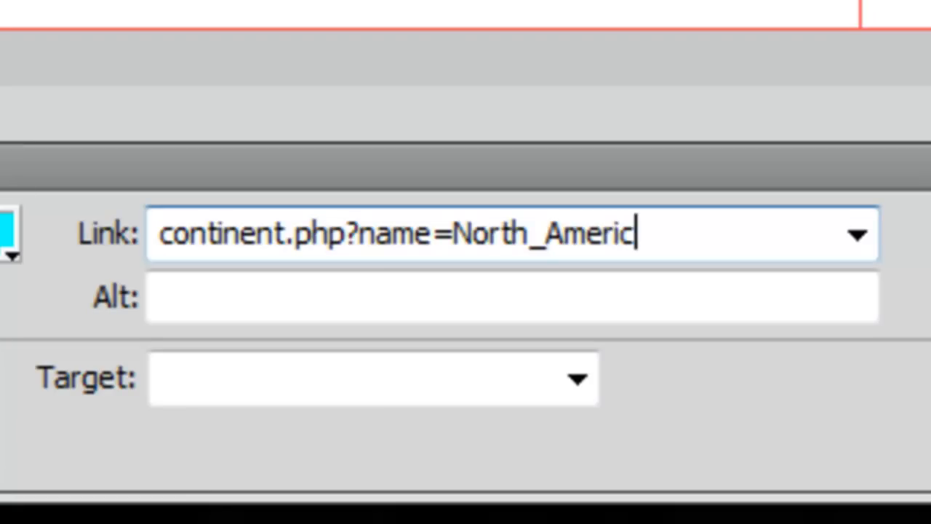
text(a)
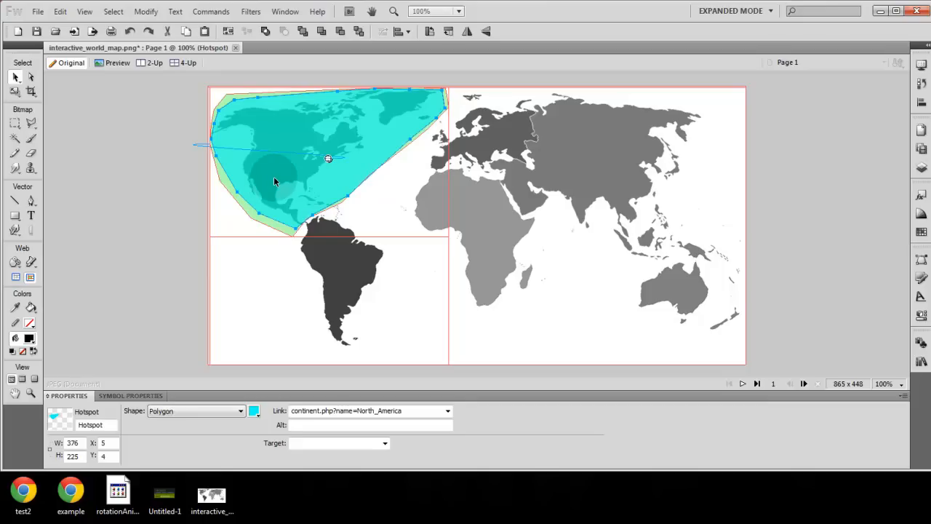
mouse_move(303, 170)
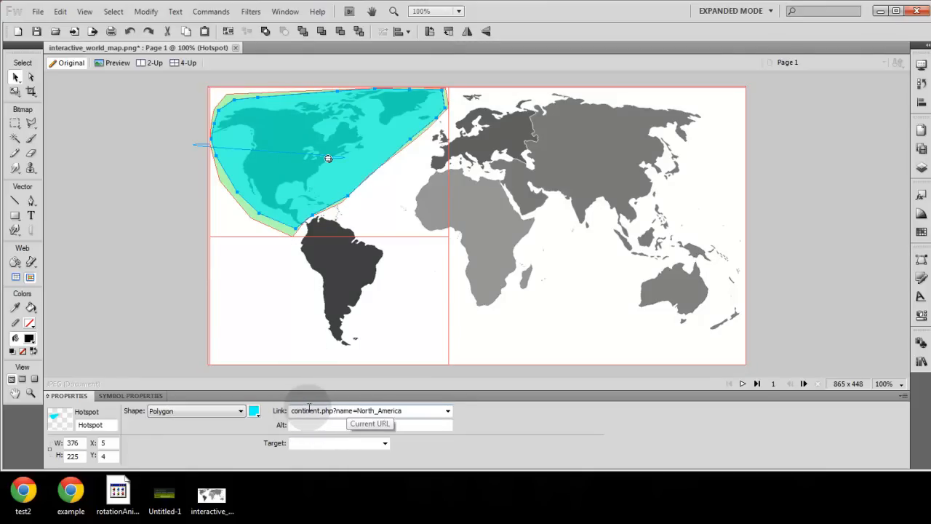
text(North_America)
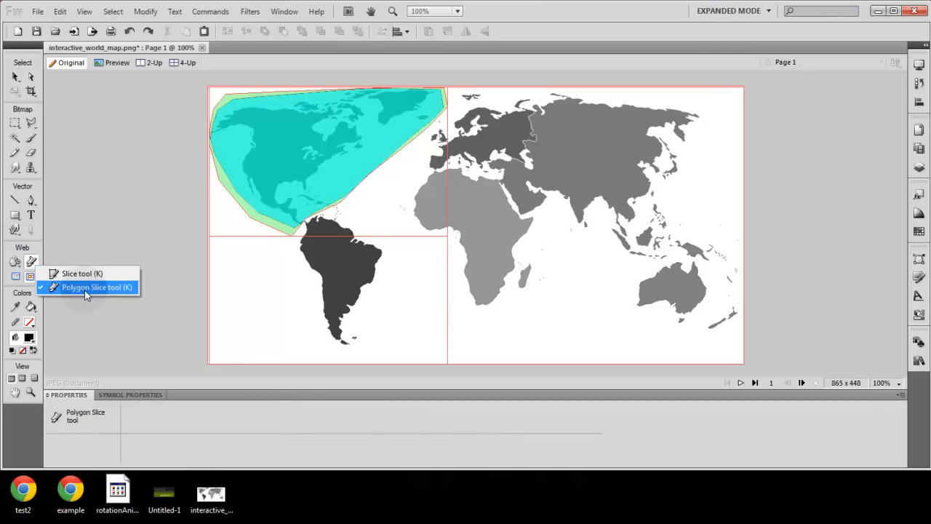
- Draw a polygon slice around Europe, stretching it over Russia and Scandinavia
click(96, 286)
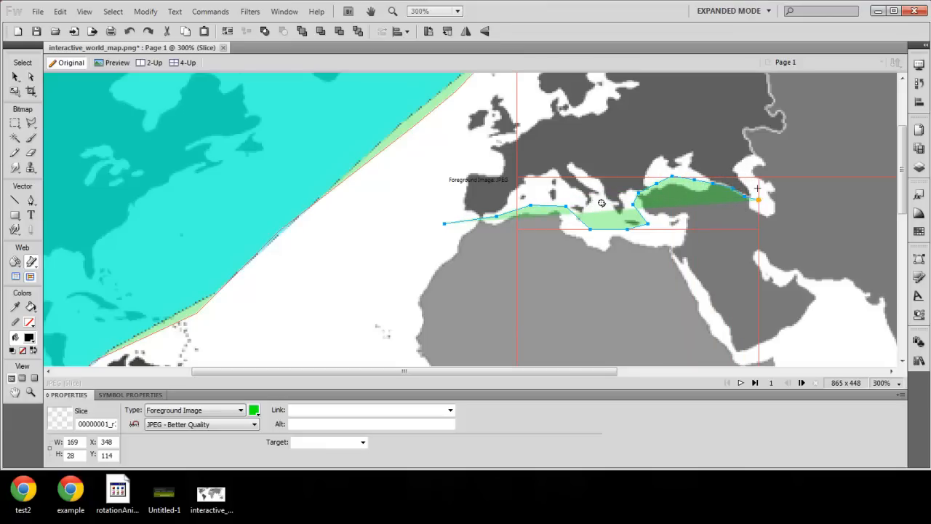
drag(757, 178, 754, 159)
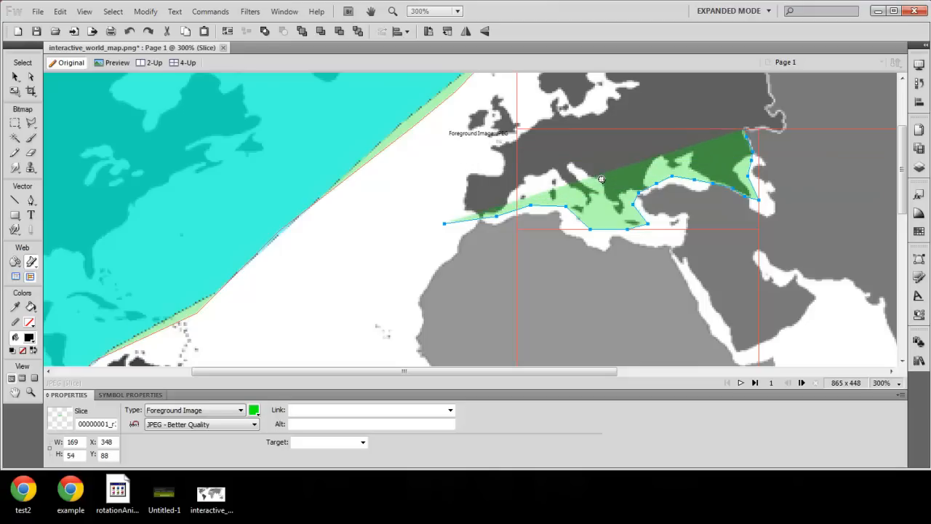
drag(756, 139, 774, 123)
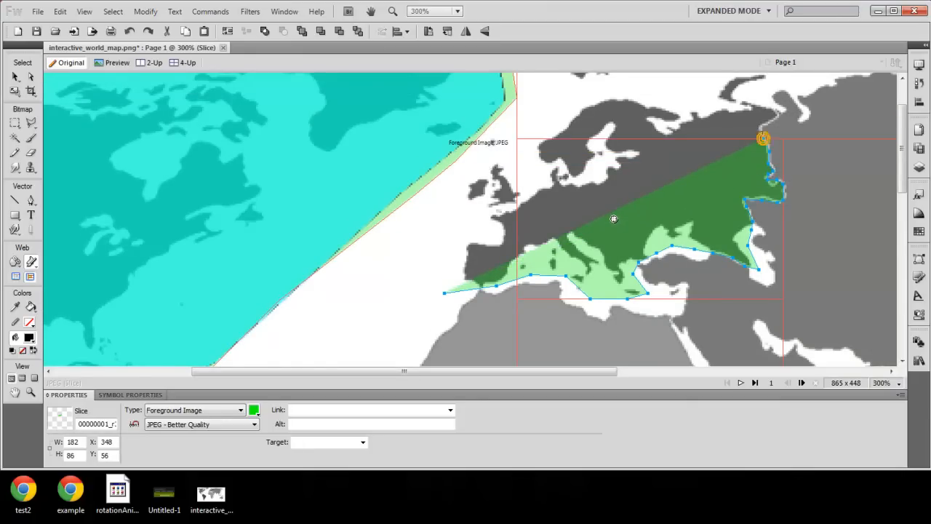
drag(764, 138, 774, 117)
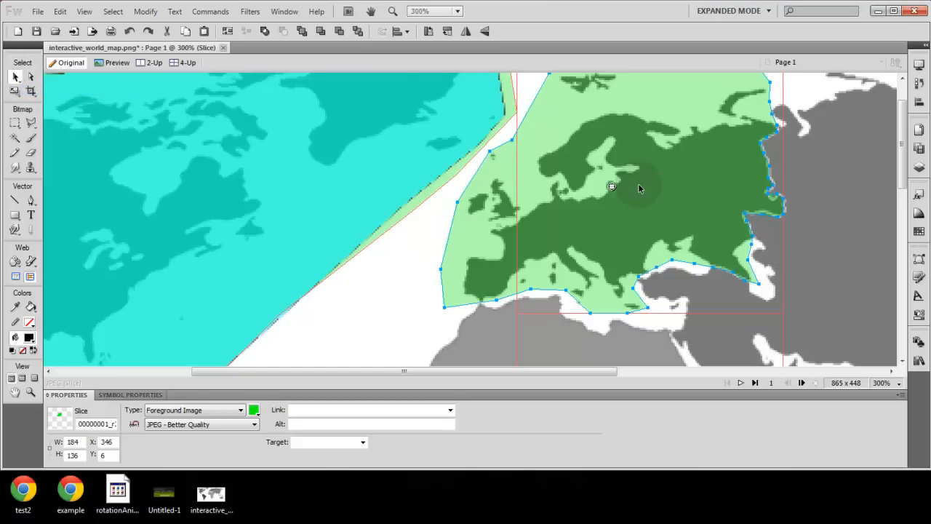
right_click(614, 187)
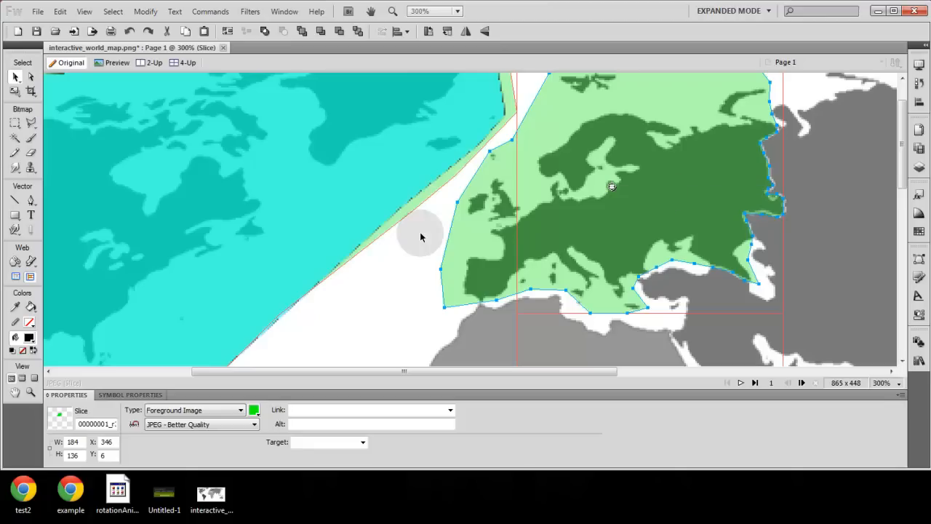
click(14, 277)
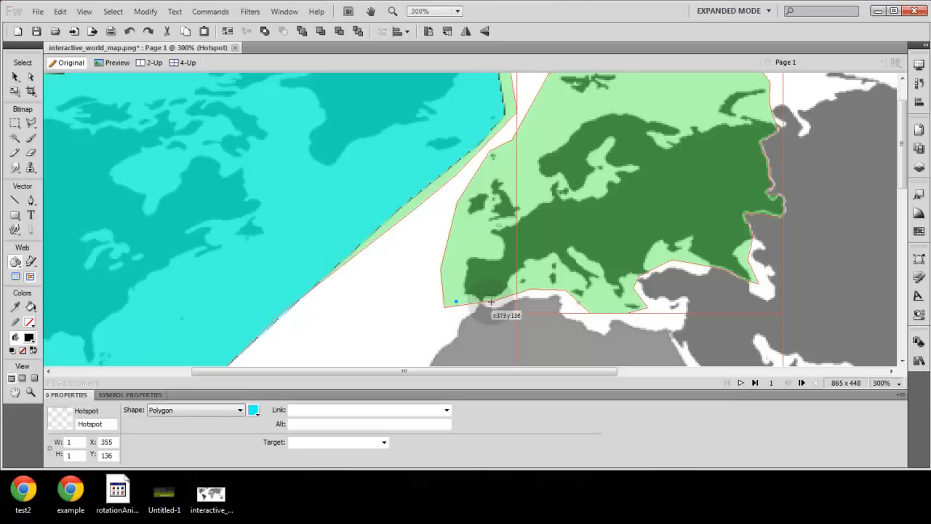
- Trace a polygon hotspot over Europe linking to continent.php?name=Europe with alt text Europe
drag(454, 301, 561, 294)
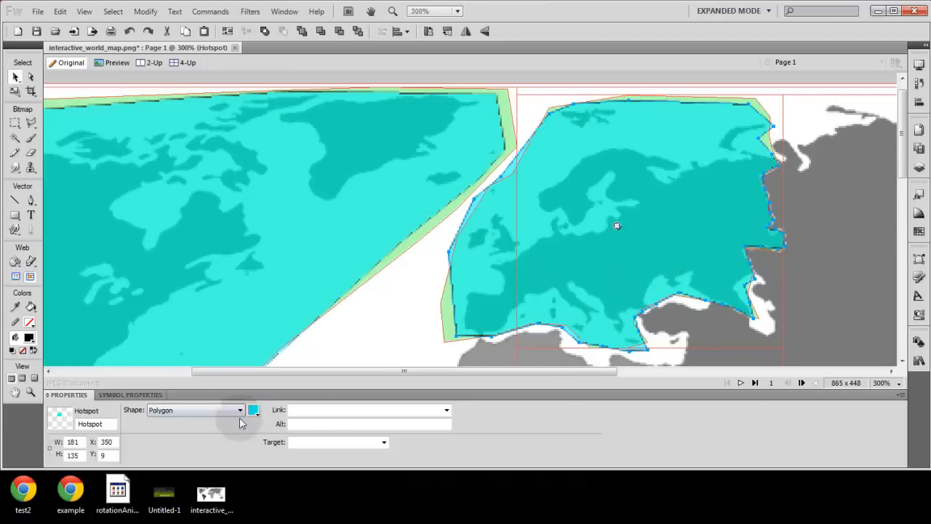
text(continent.php)
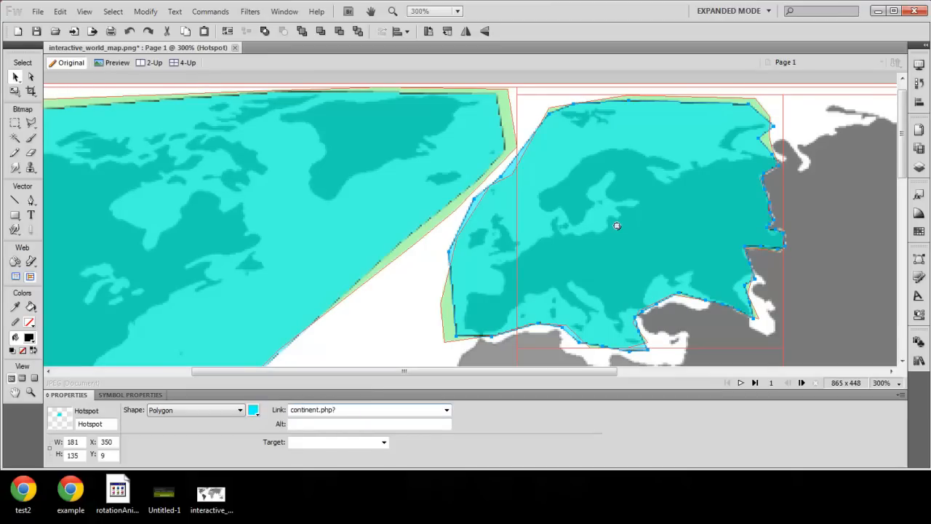
text(?name=)
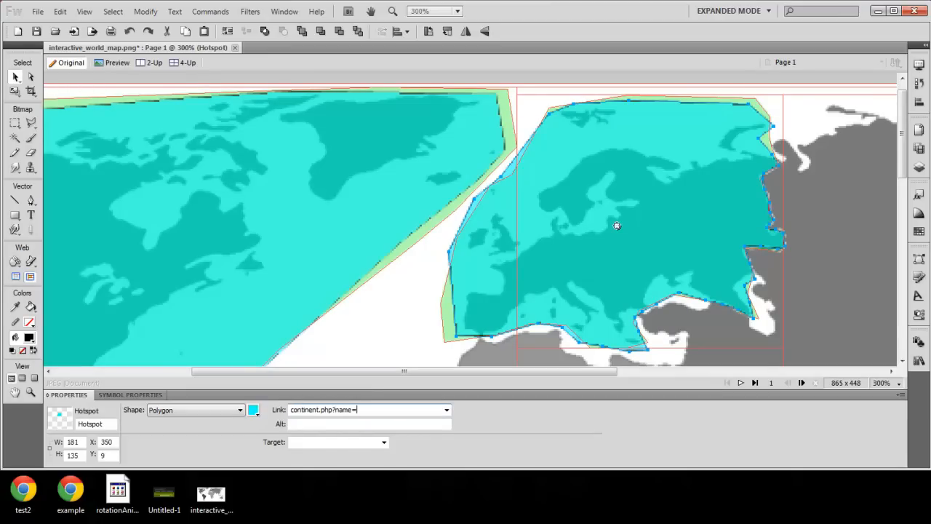
text(Europe)
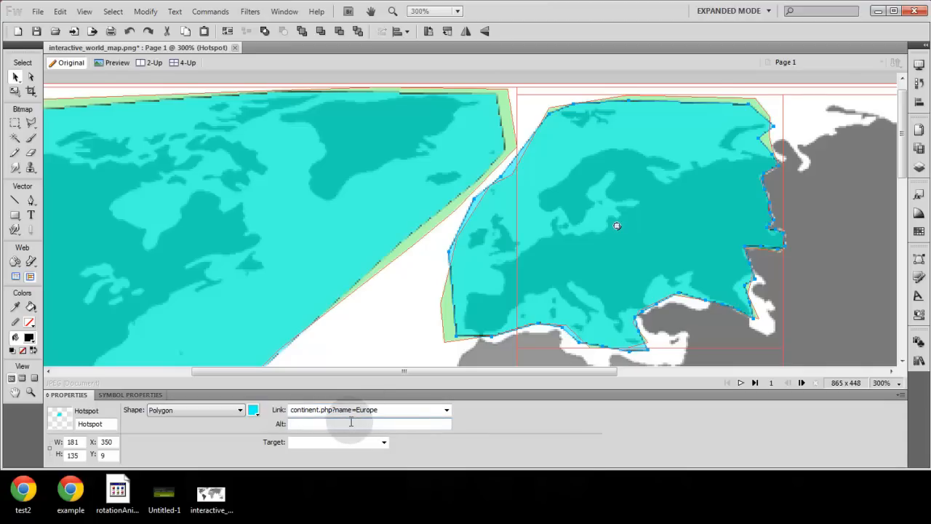
text(Europe)
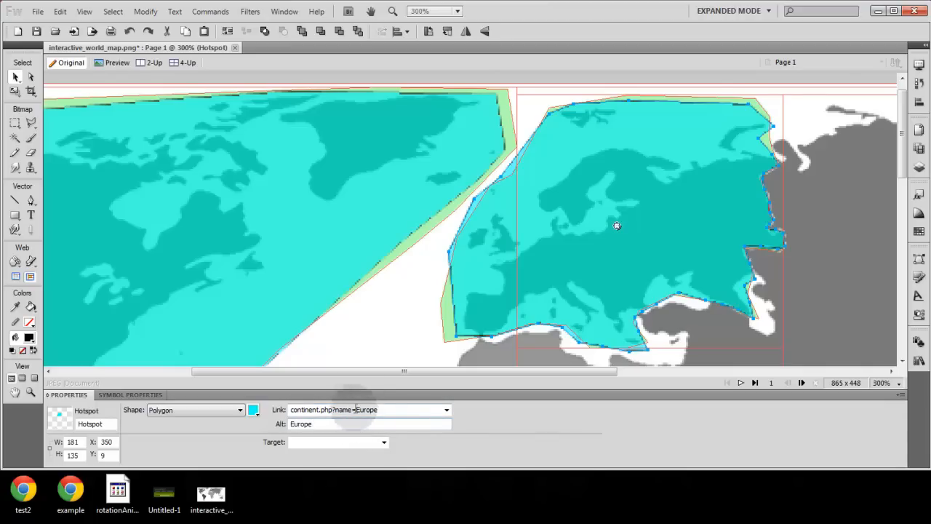
click(327, 424)
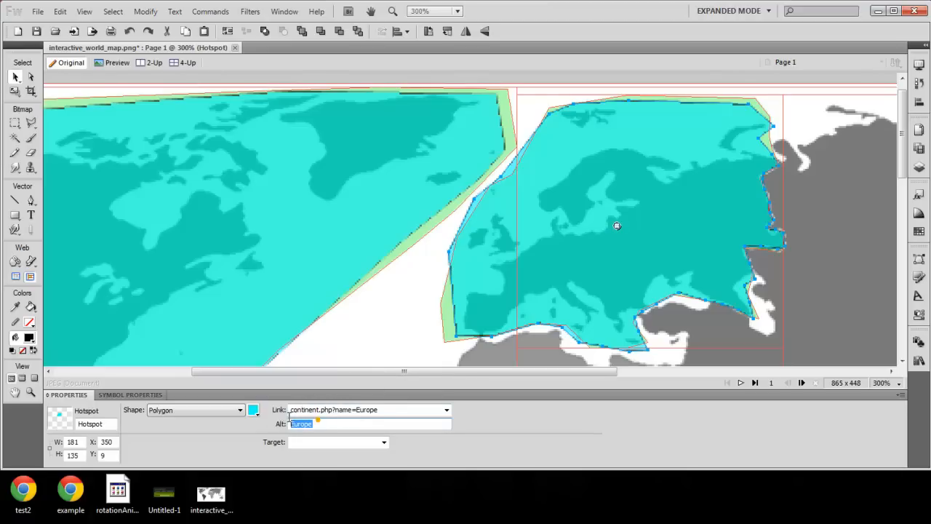
click(357, 411)
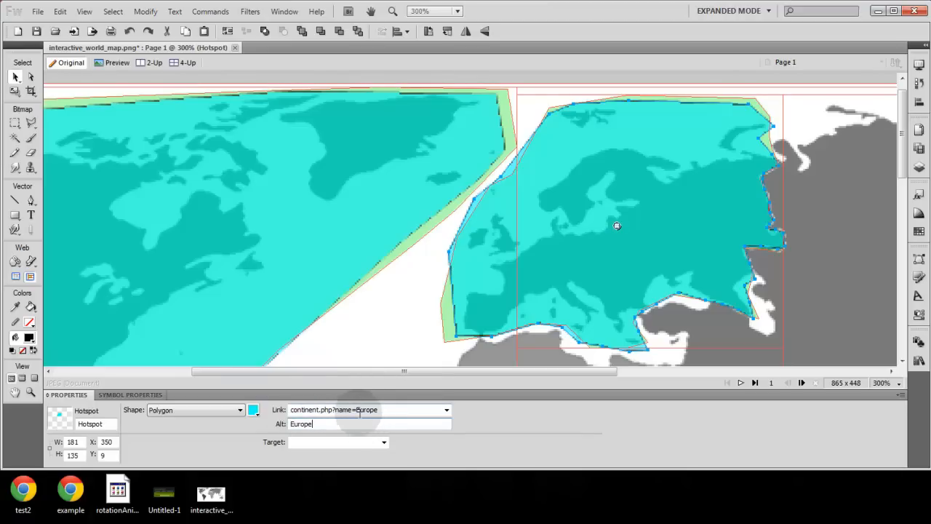
mouse_move(352, 423)
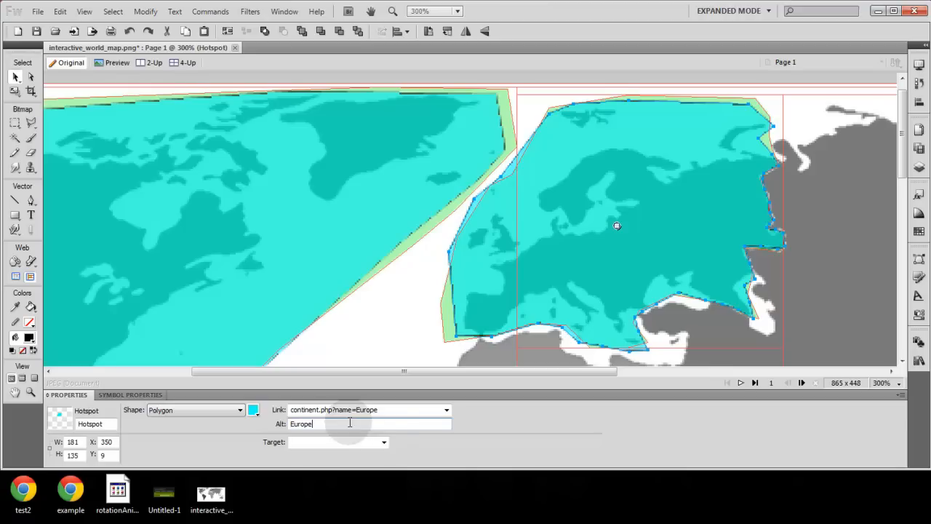
click(384, 442)
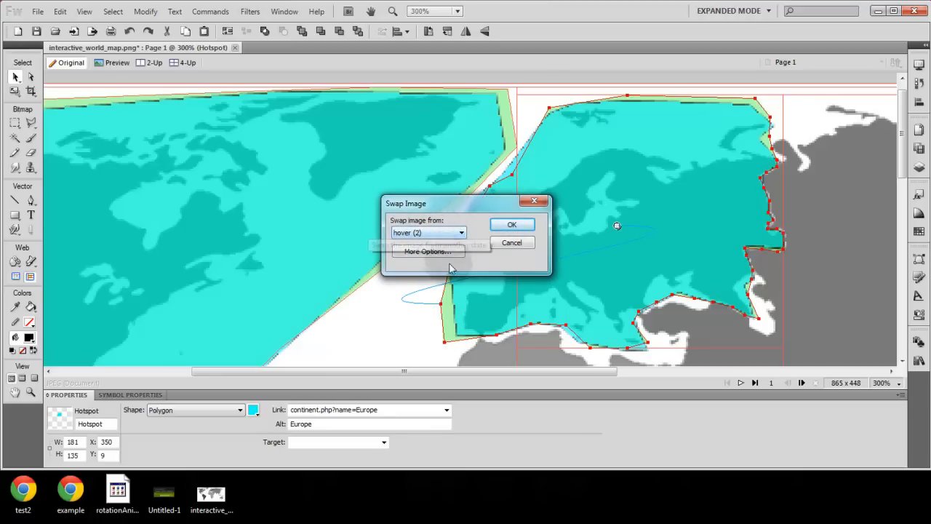
- Confirm the Swap Image behavior using the hover (2) state for the Europe slice
click(512, 224)
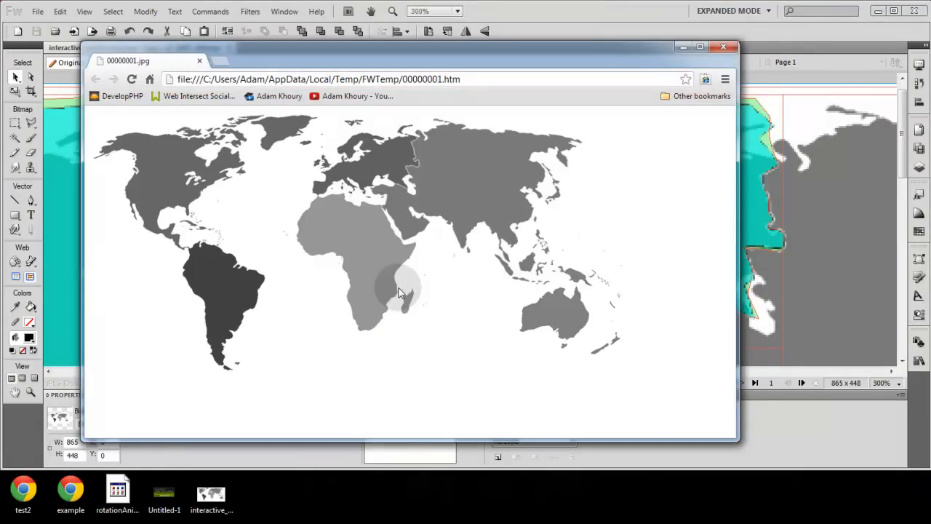
mouse_move(360, 175)
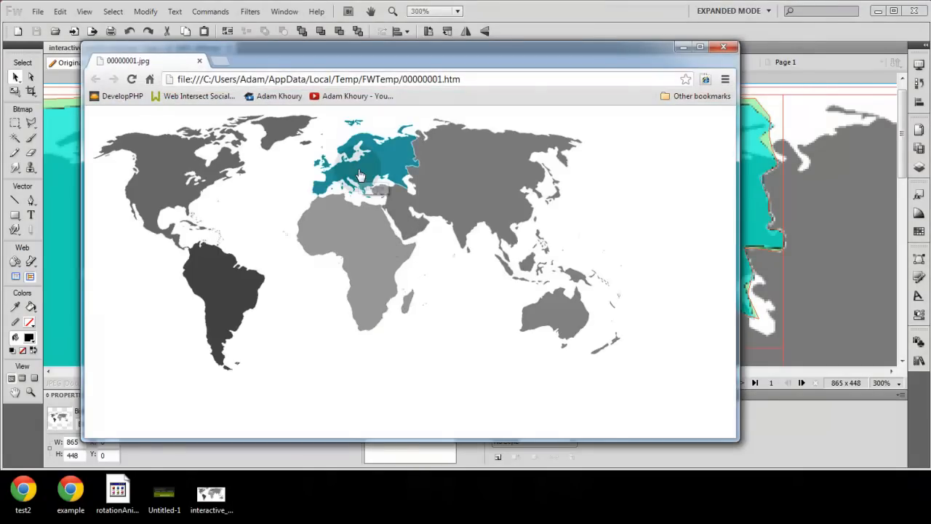
mouse_move(202, 186)
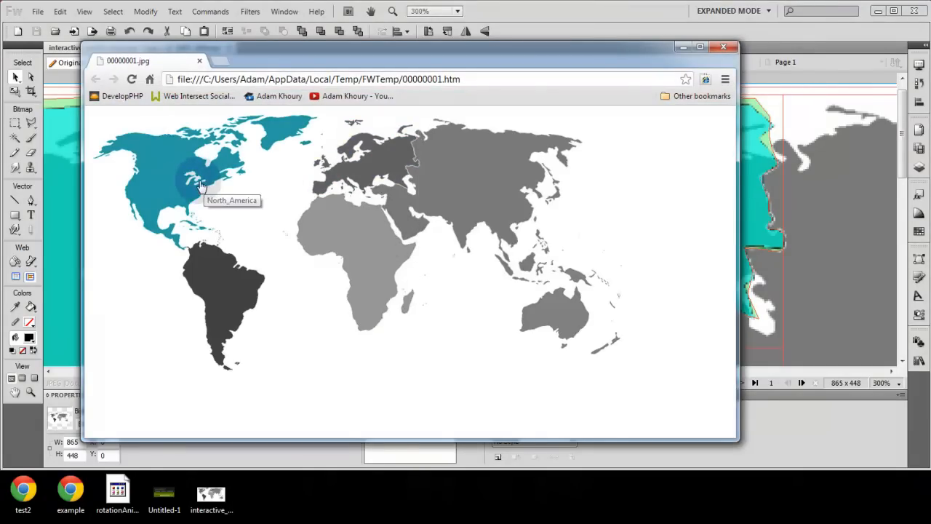
mouse_move(371, 169)
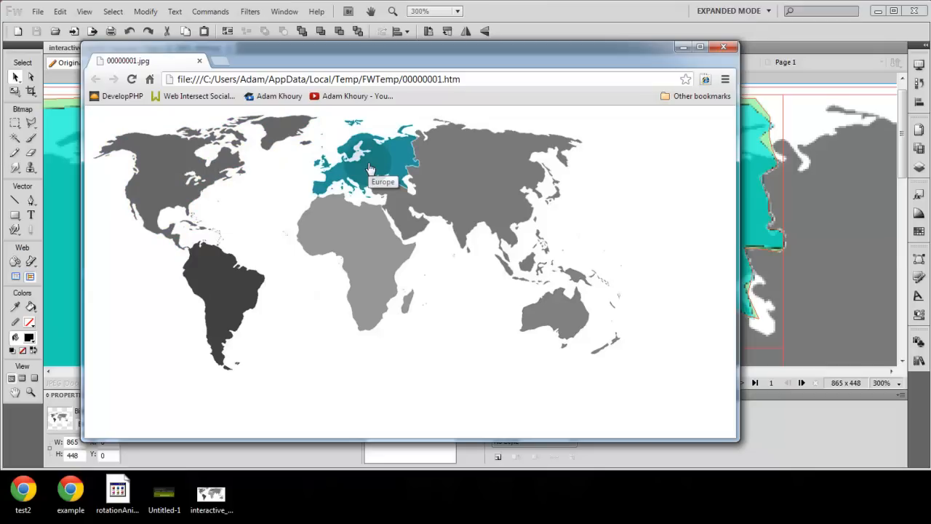
- Follow the Europe link to continent.php?name=Europe in Chrome, then close the preview
click(369, 168)
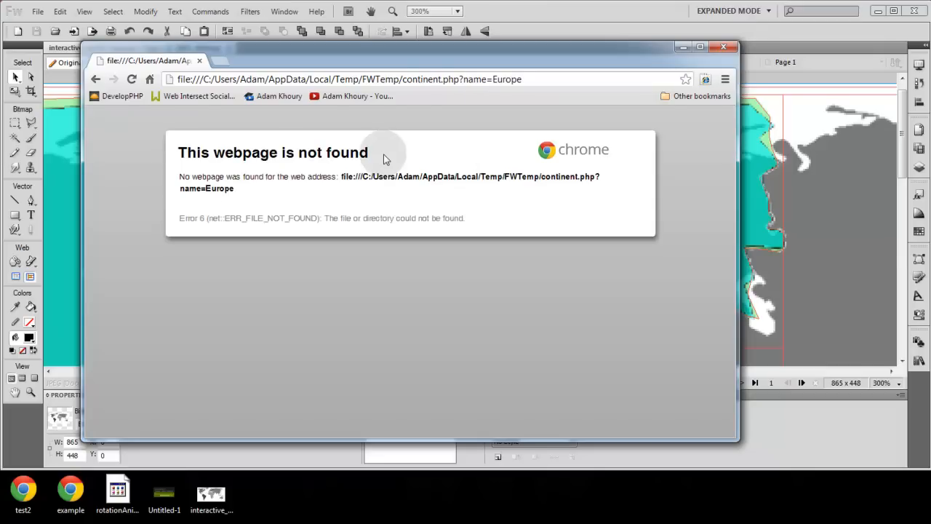
click(524, 79)
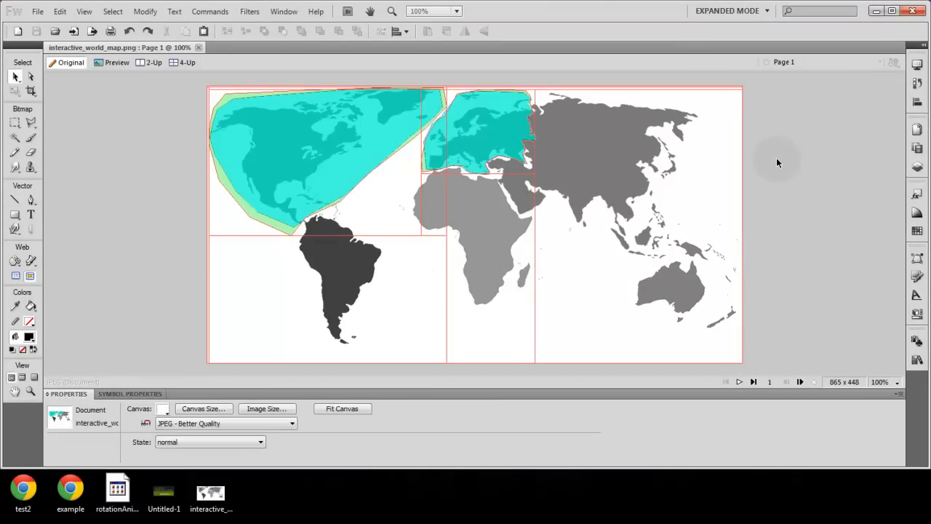
mouse_move(774, 155)
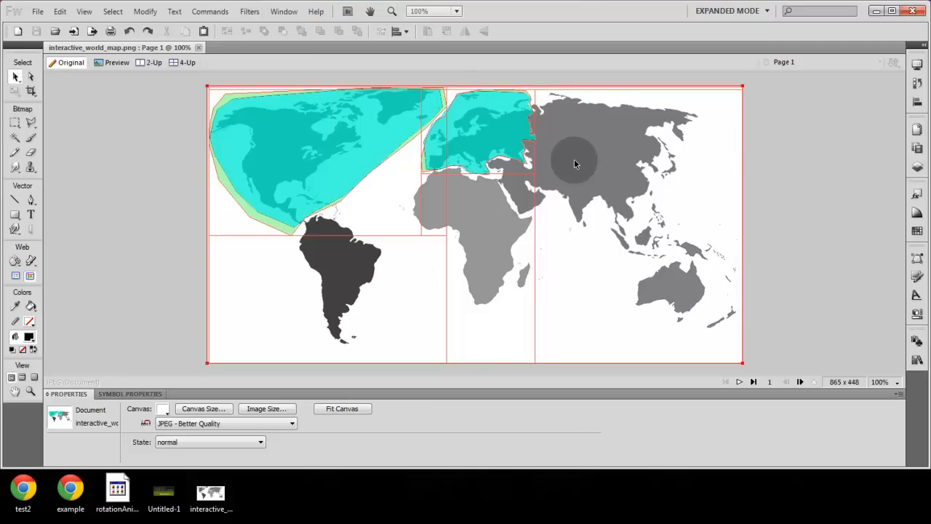
mouse_move(367, 275)
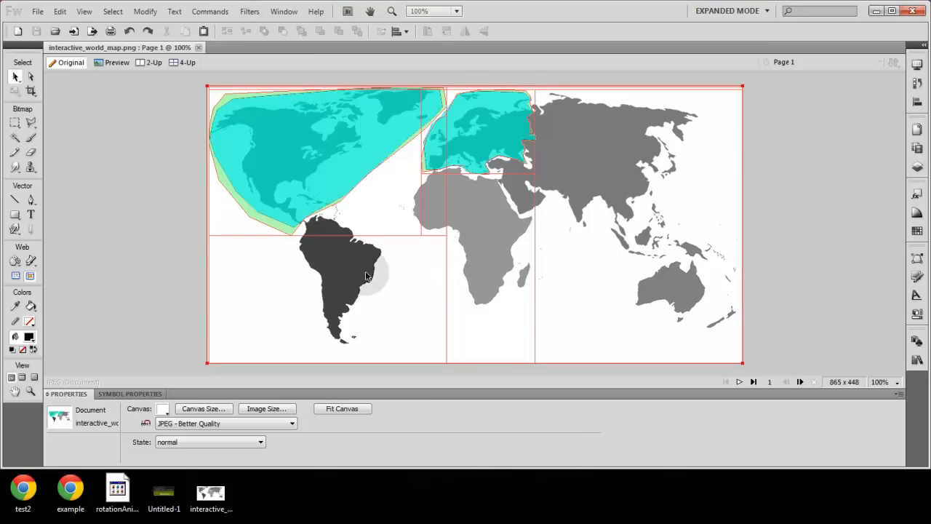
mouse_move(405, 183)
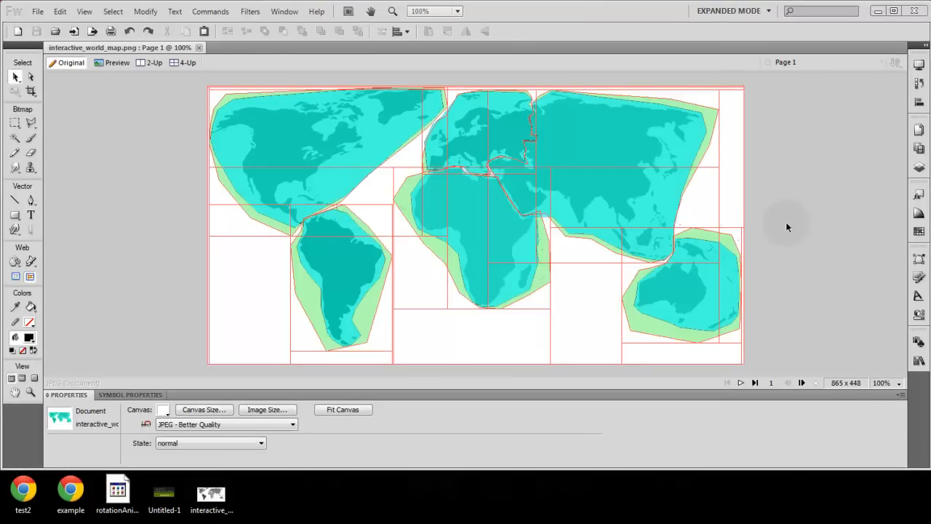
- Check the Australia hotspot's link continent.php?name=Australia and alt text Australia
click(684, 283)
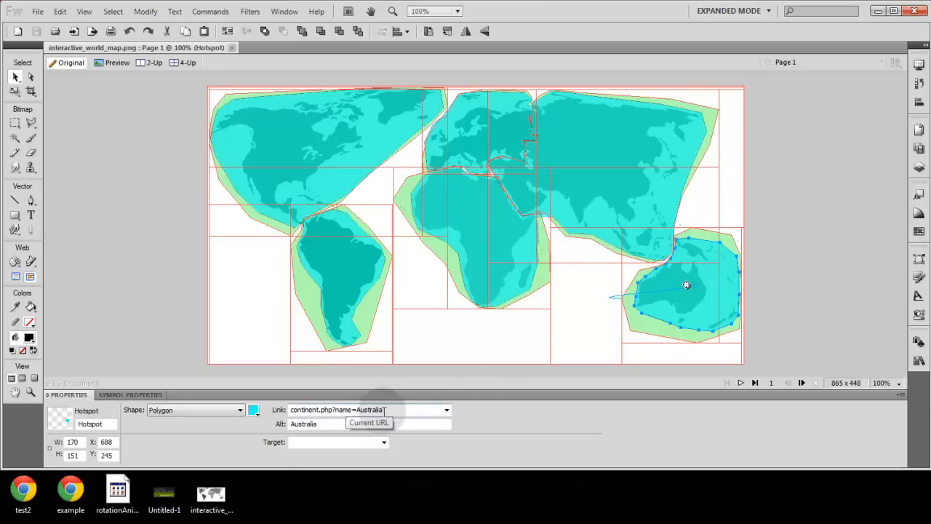
click(160, 306)
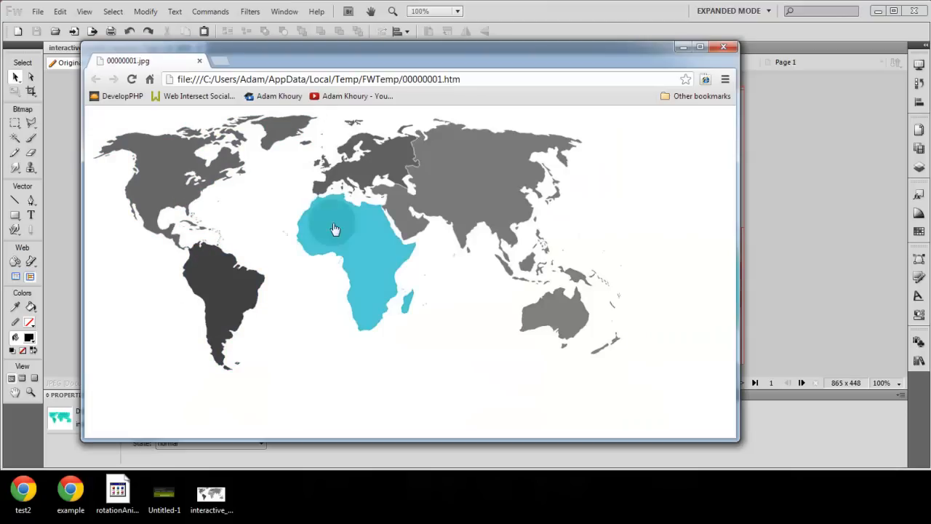
mouse_move(390, 175)
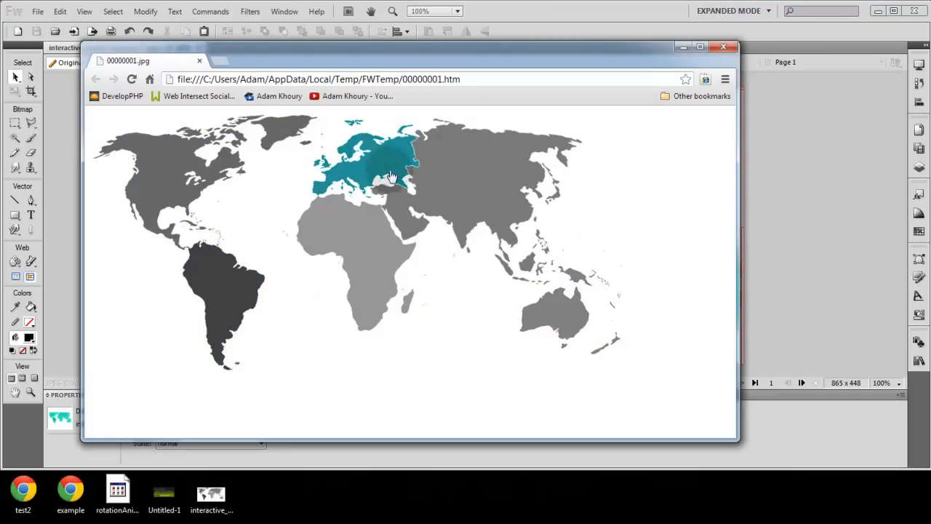
mouse_move(364, 189)
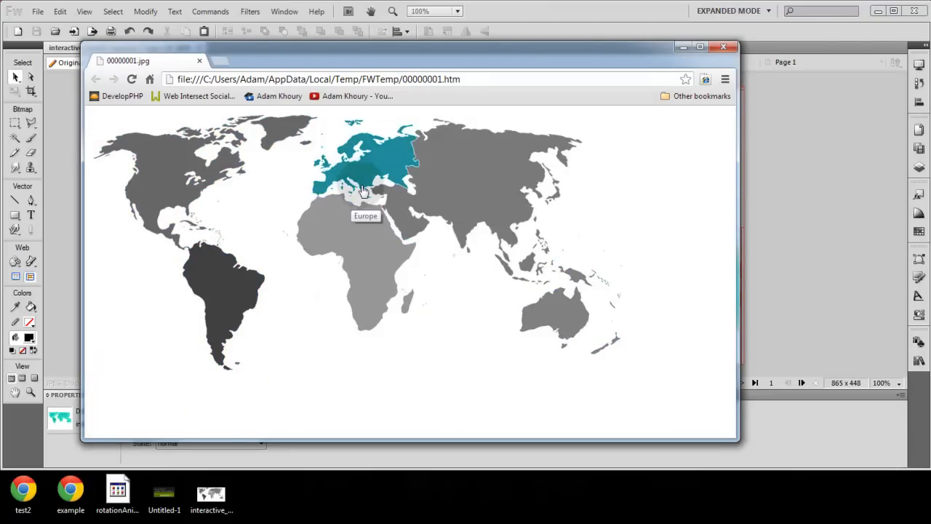
mouse_move(302, 244)
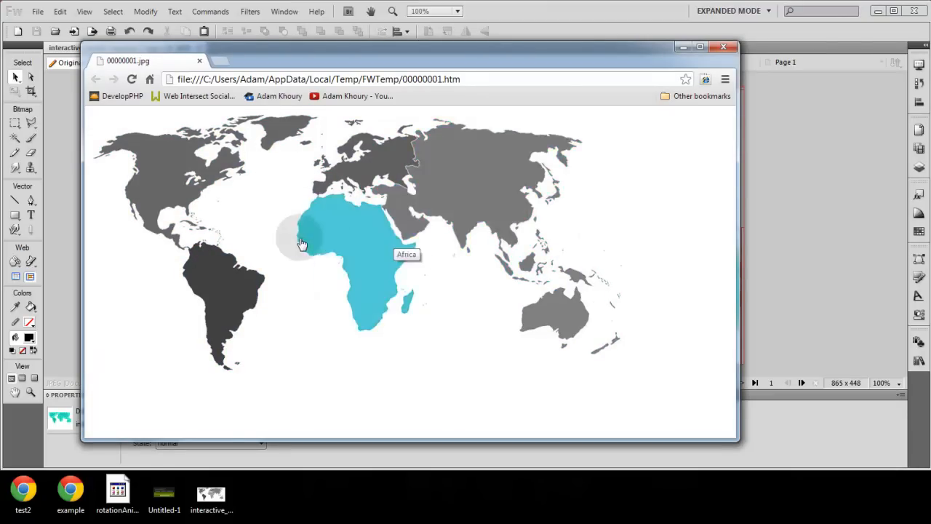
mouse_move(333, 210)
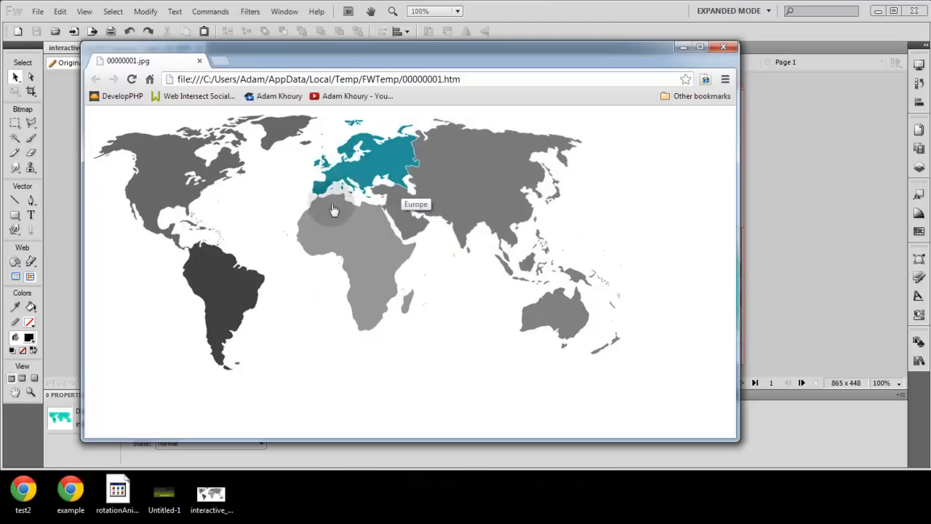
mouse_move(390, 178)
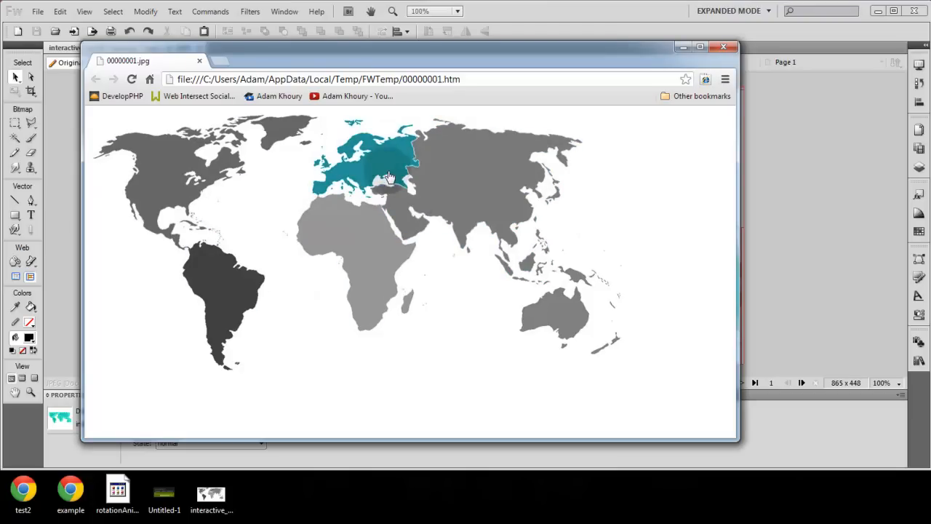
mouse_move(357, 232)
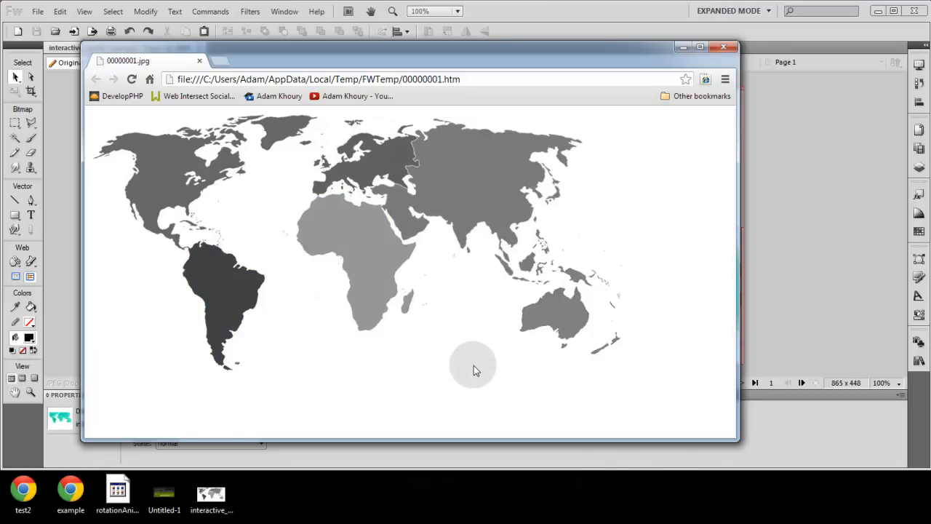
mouse_move(477, 373)
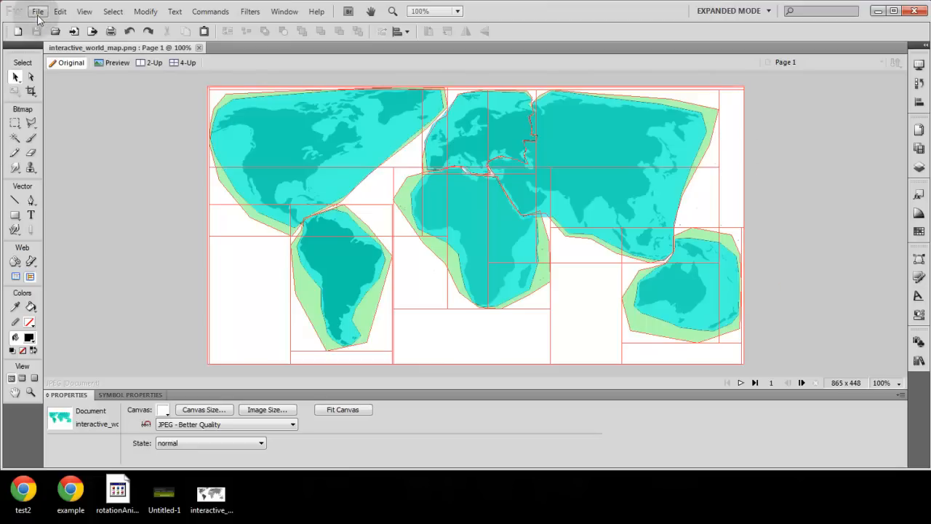
- Start the export and create a new interactive_map folder on the Desktop for it
click(38, 12)
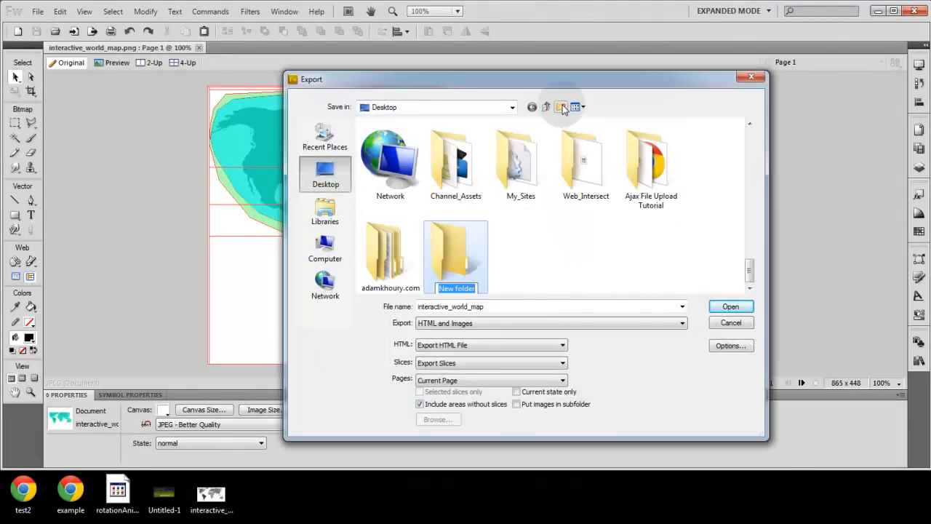
text(interact_map)
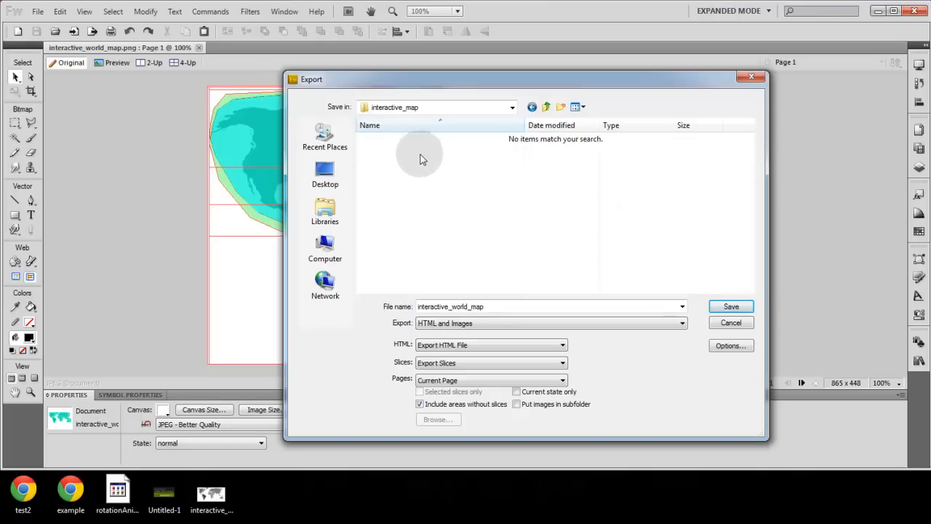
mouse_move(437, 327)
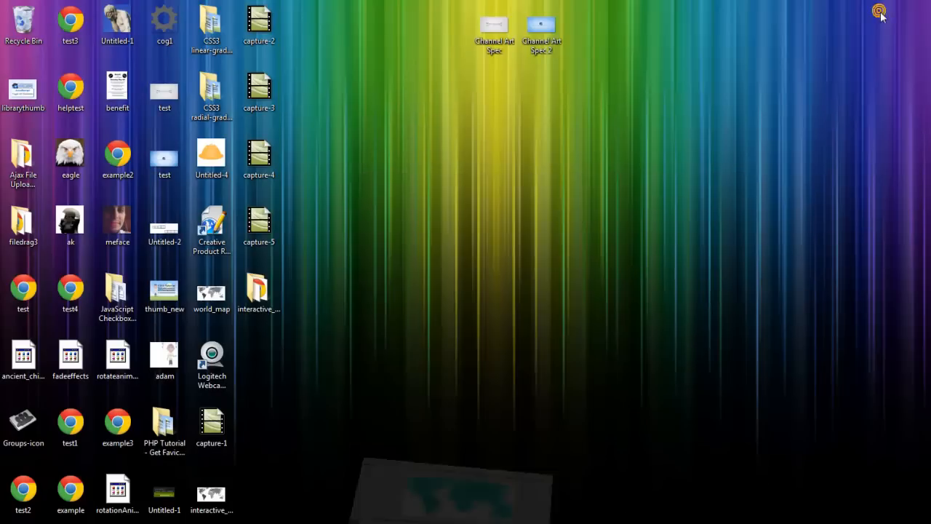
- Open the interactive_map folder to see interactive_world_map and its sliced images
click(259, 291)
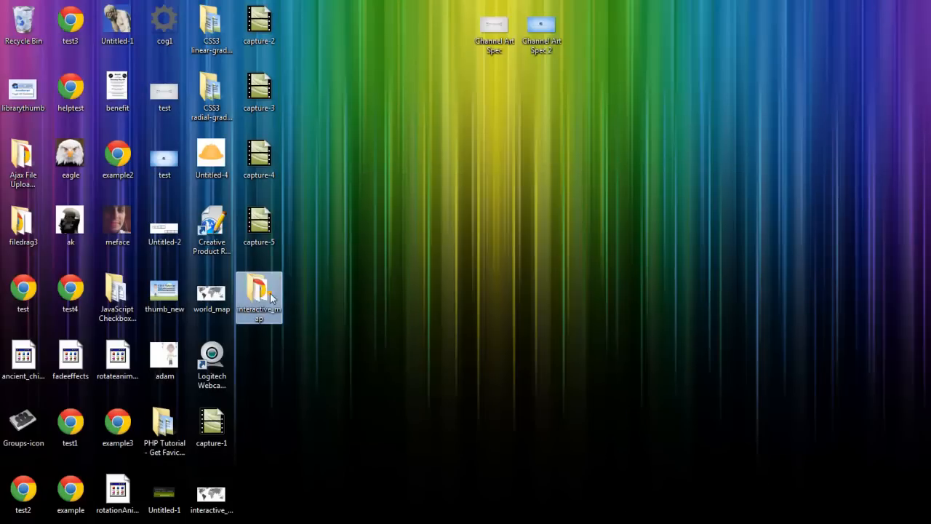
double_click(259, 291)
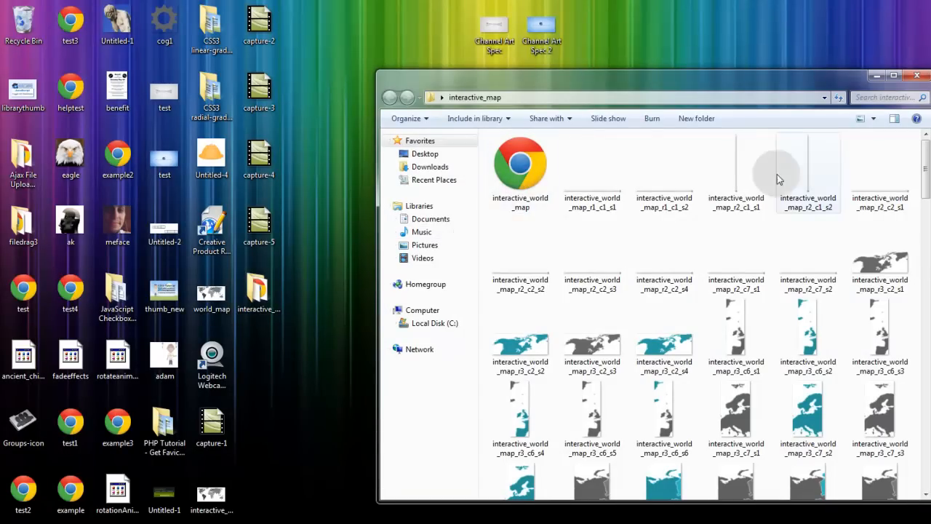
scroll(down, 3)
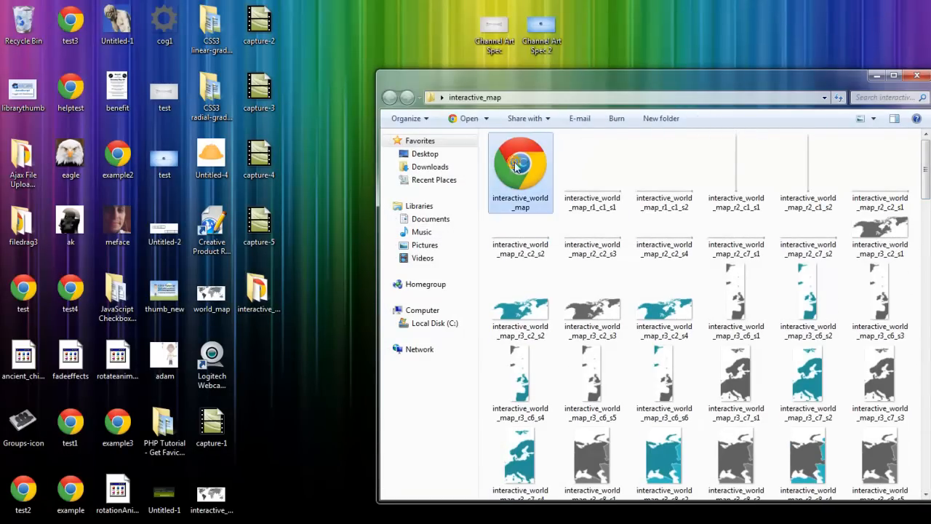
- Open interactive_world_map.htm in Chrome to test the continent rollovers
double_click(521, 167)
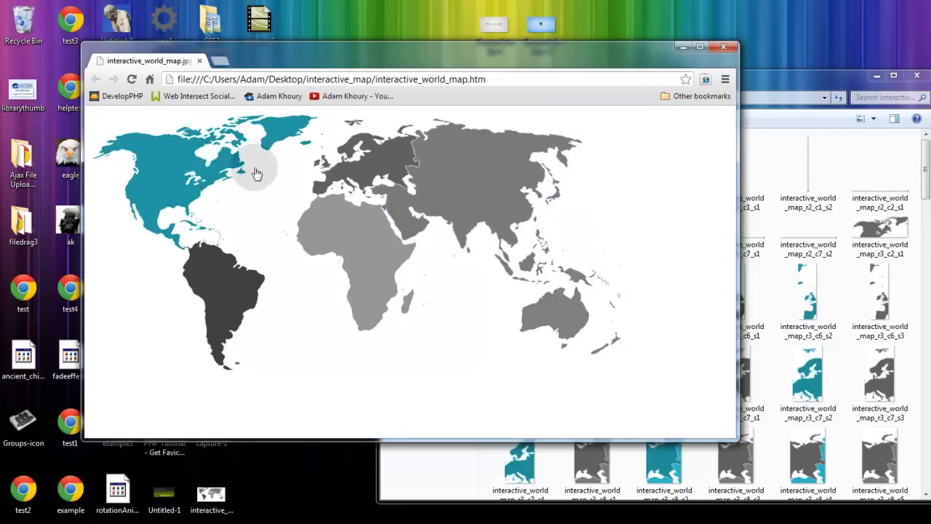
mouse_move(317, 169)
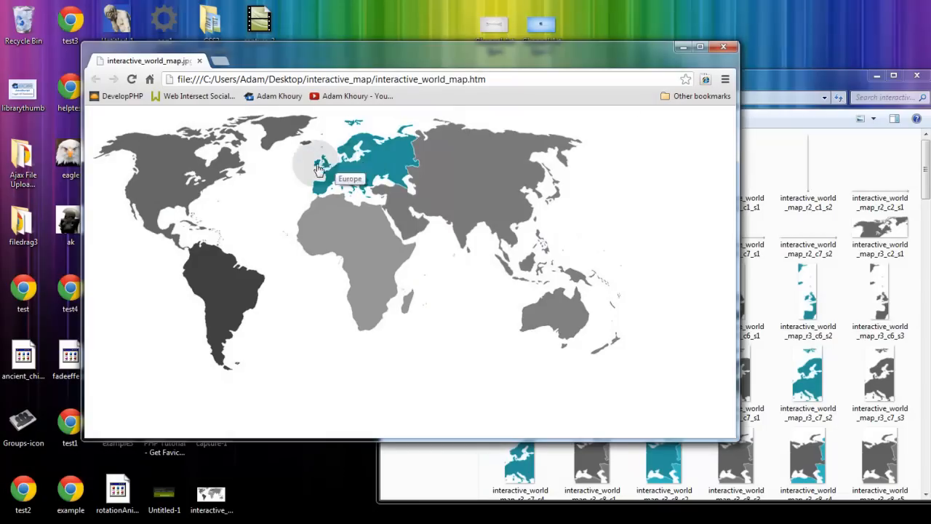
mouse_move(244, 280)
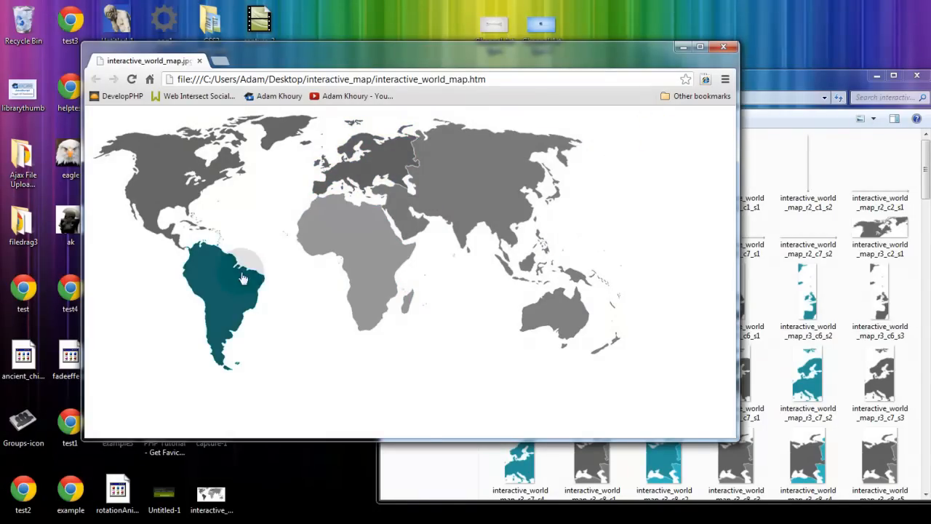
mouse_move(494, 162)
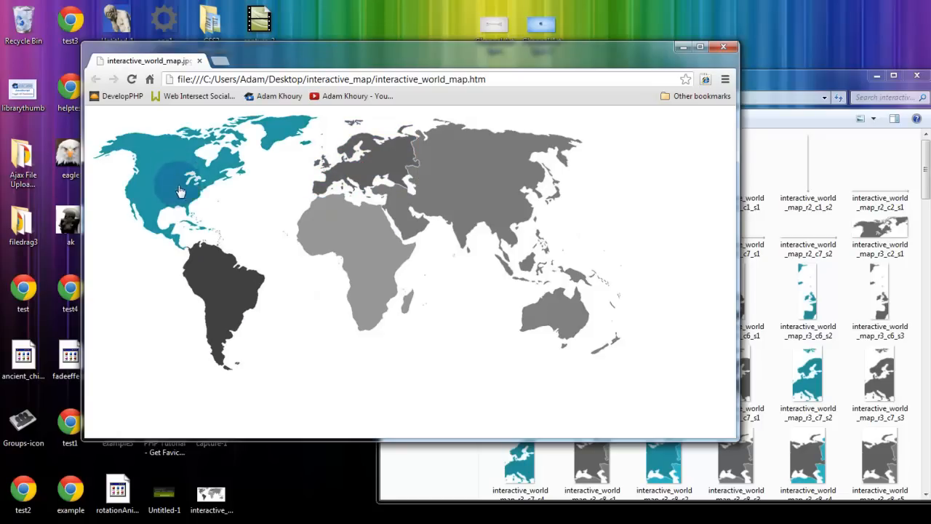
mouse_move(332, 364)
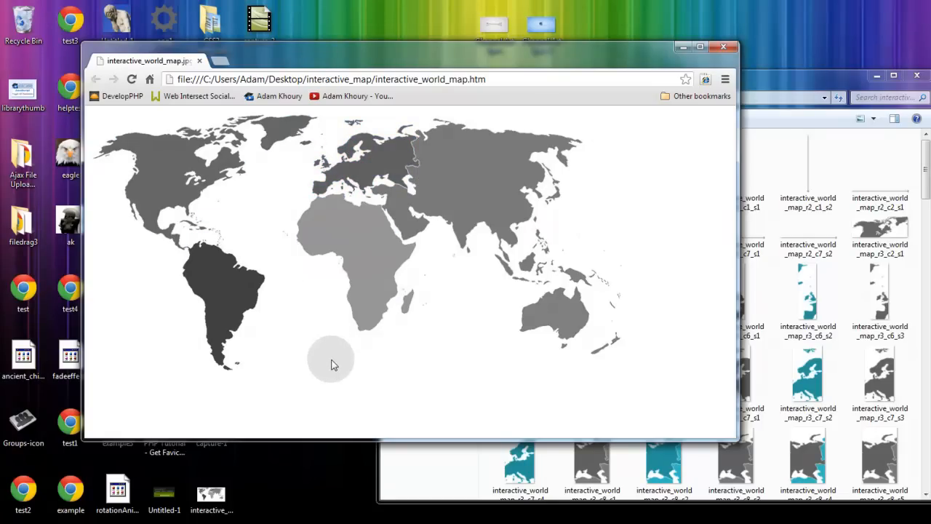
mouse_move(336, 384)
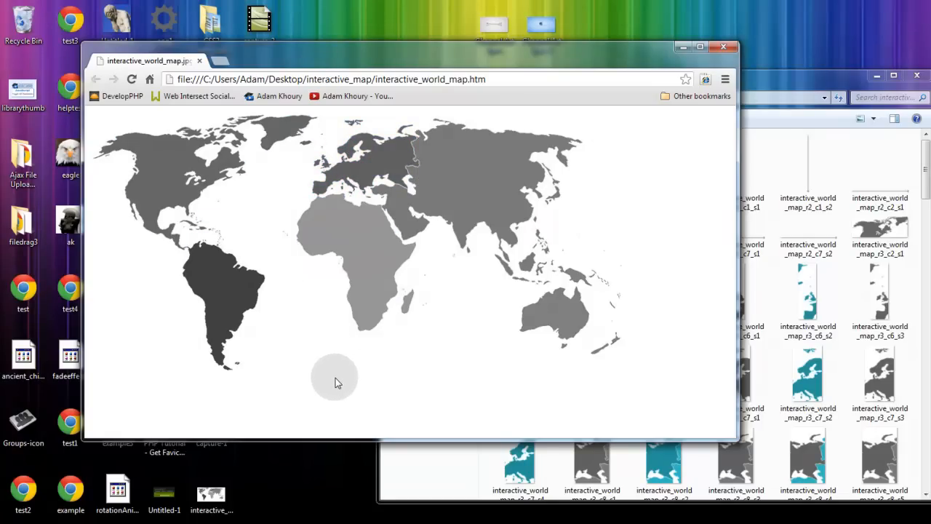
mouse_move(396, 378)
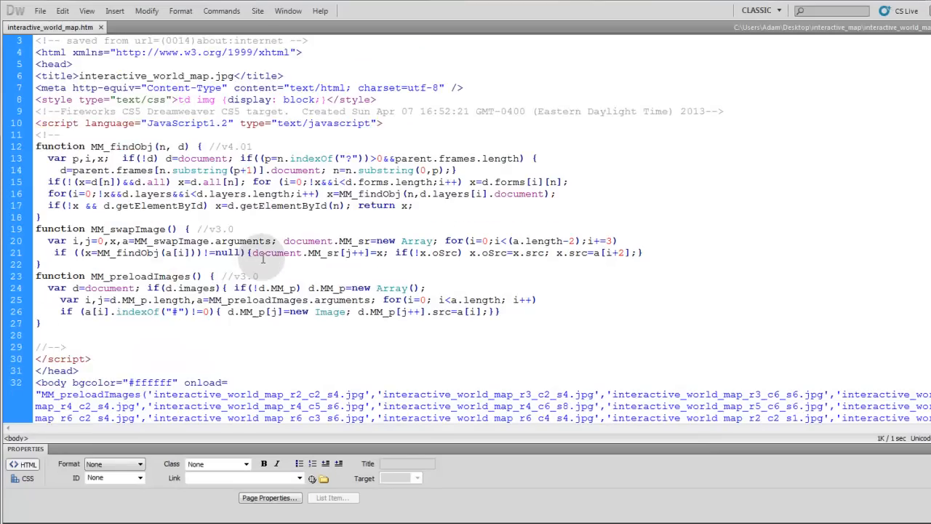
- Scroll through the generated swap-image JavaScript in Dreamweaver Code view
scroll(down, 3)
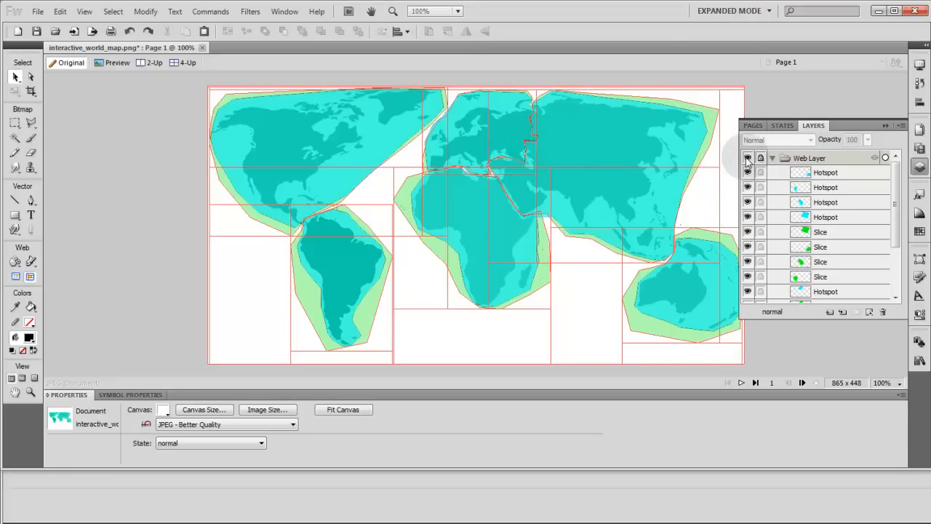
- Hide the Web Layer and place a North America text label over the continent
click(783, 125)
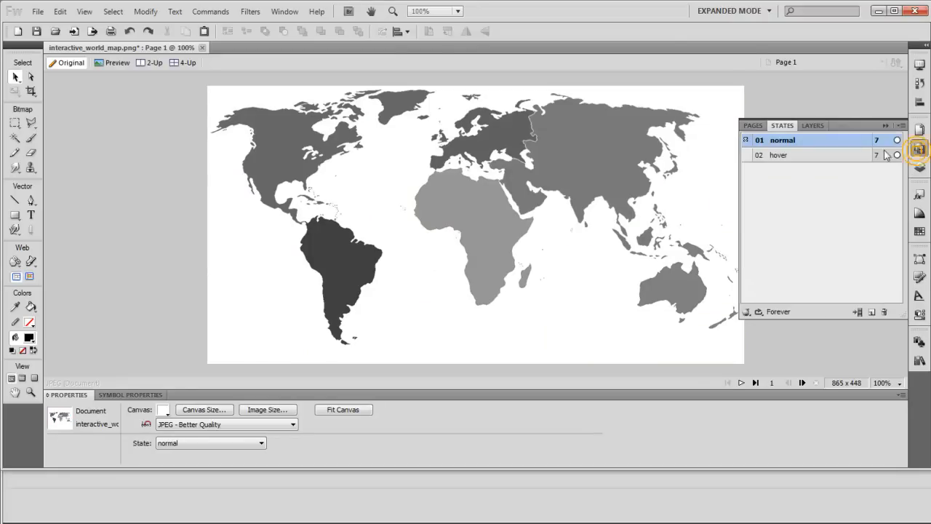
mouse_move(27, 224)
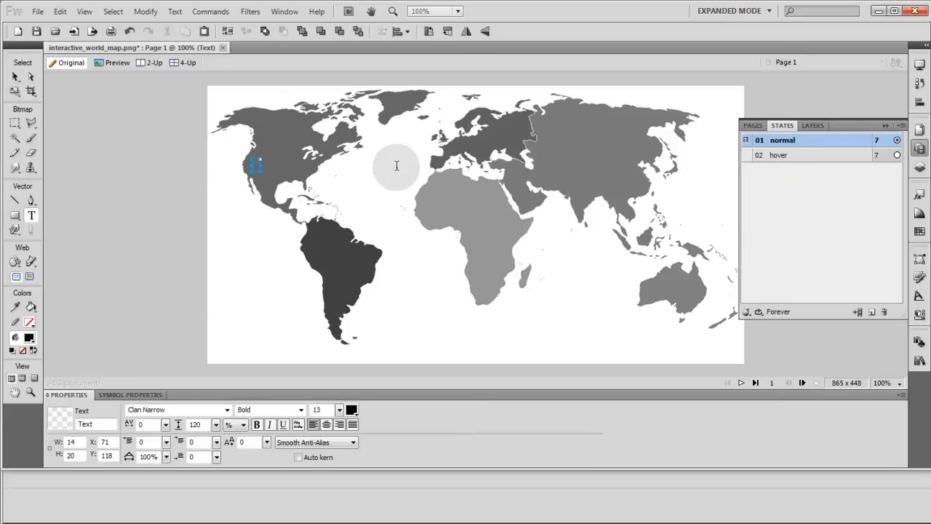
click(350, 410)
text(North America)
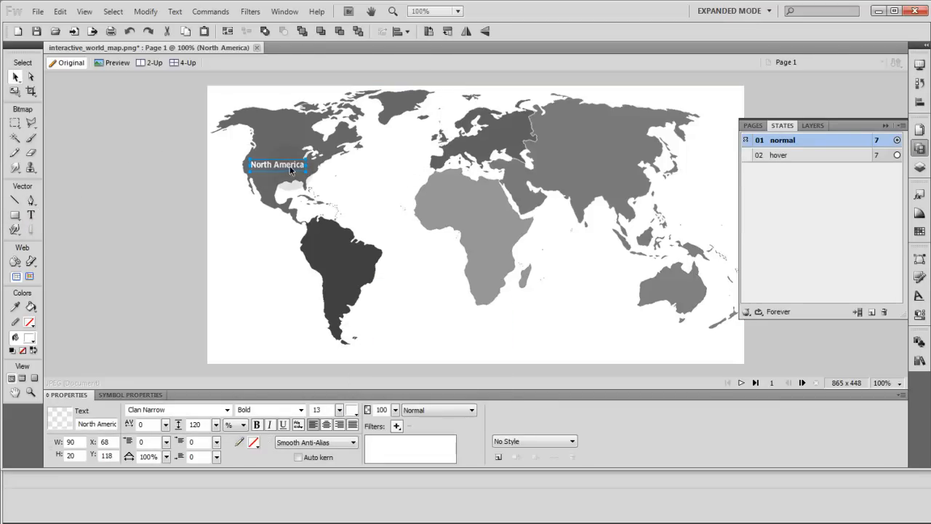
drag(276, 163, 343, 259)
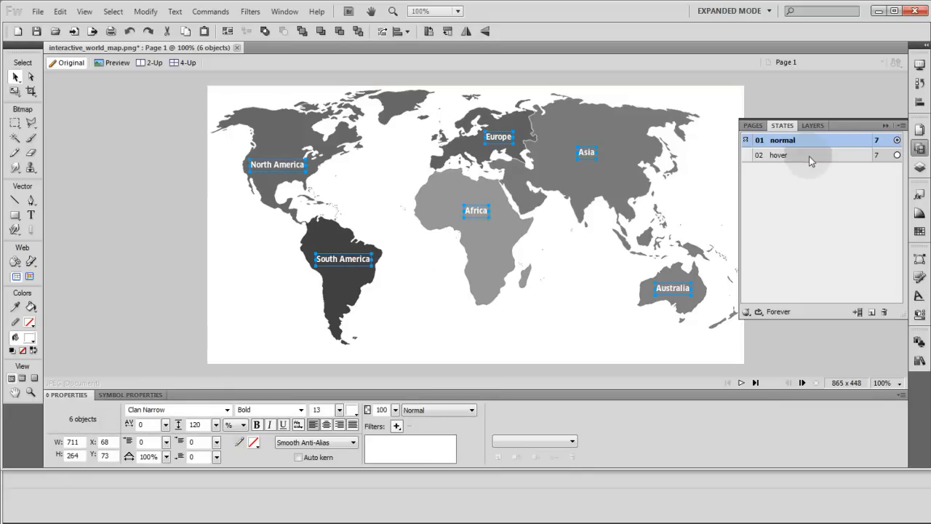
- Switch to the hover state with the continent labels copied over and deselect them
click(780, 155)
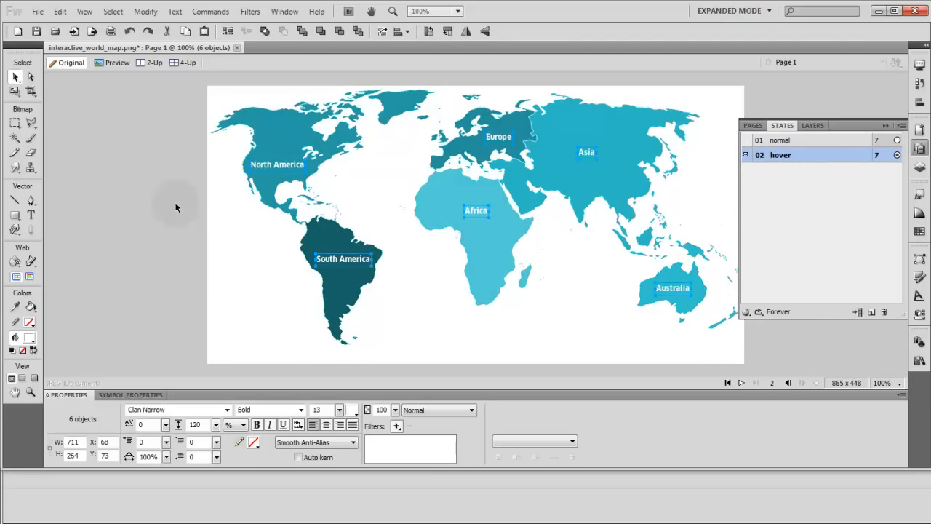
click(149, 198)
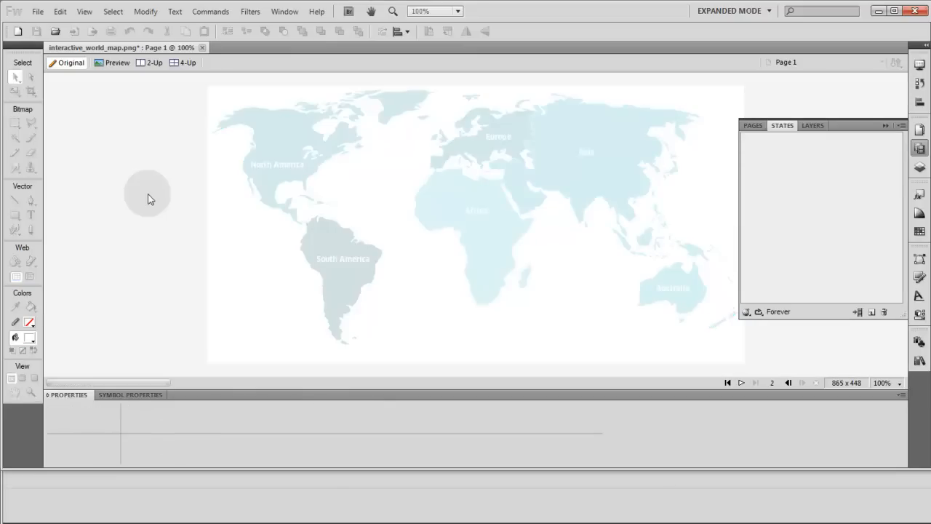
click(779, 154)
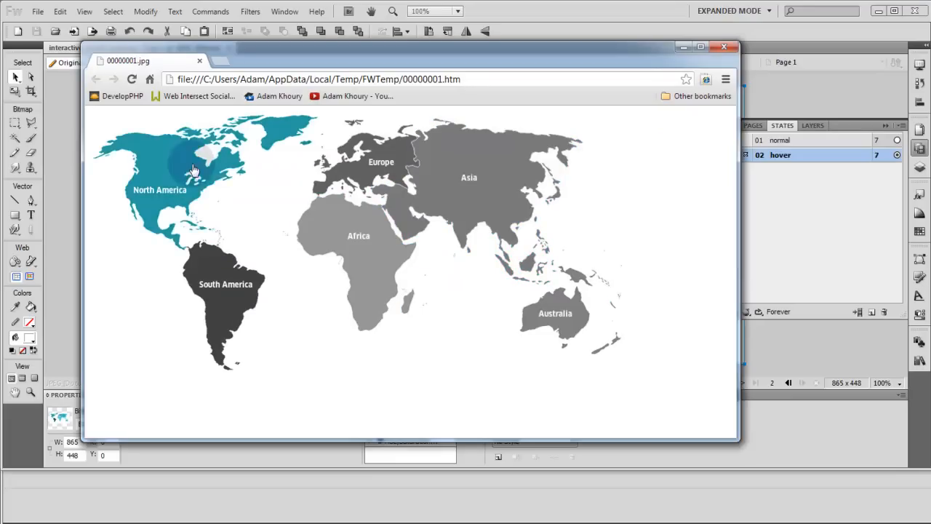
mouse_move(392, 163)
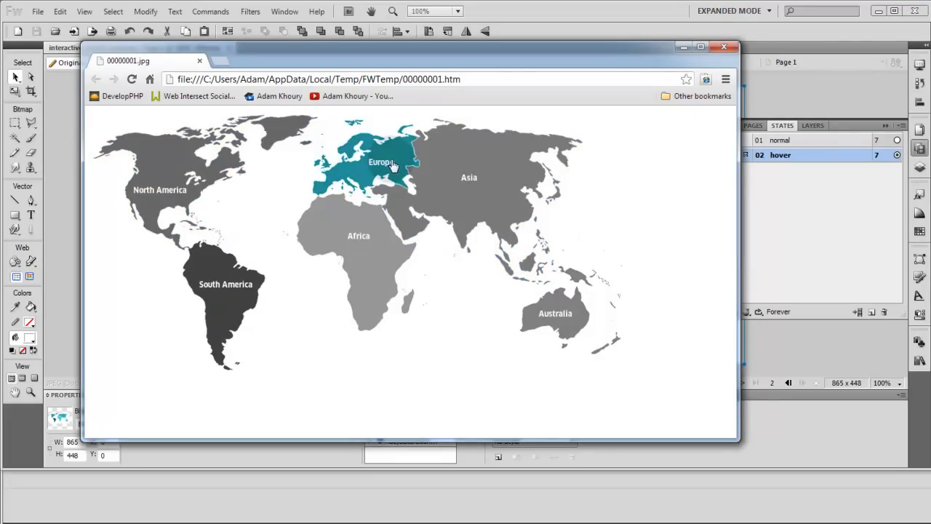
click(724, 47)
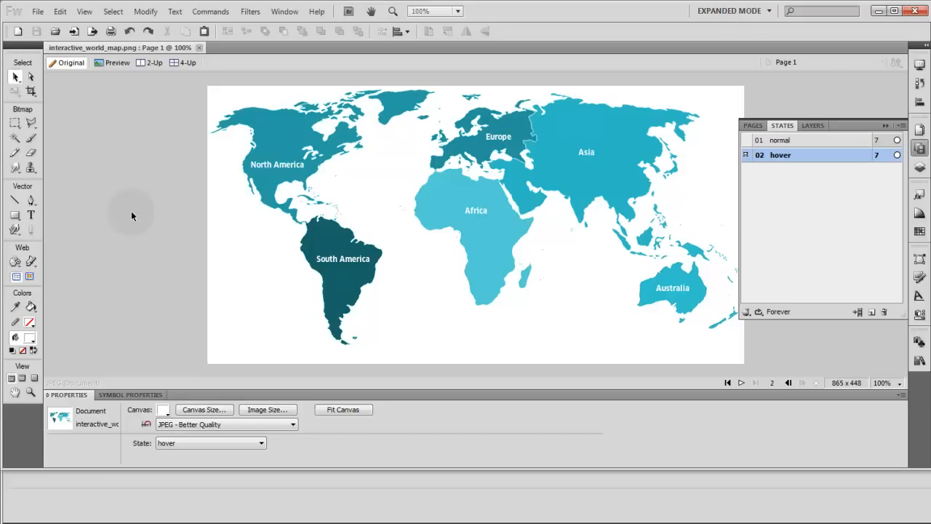
mouse_move(172, 219)
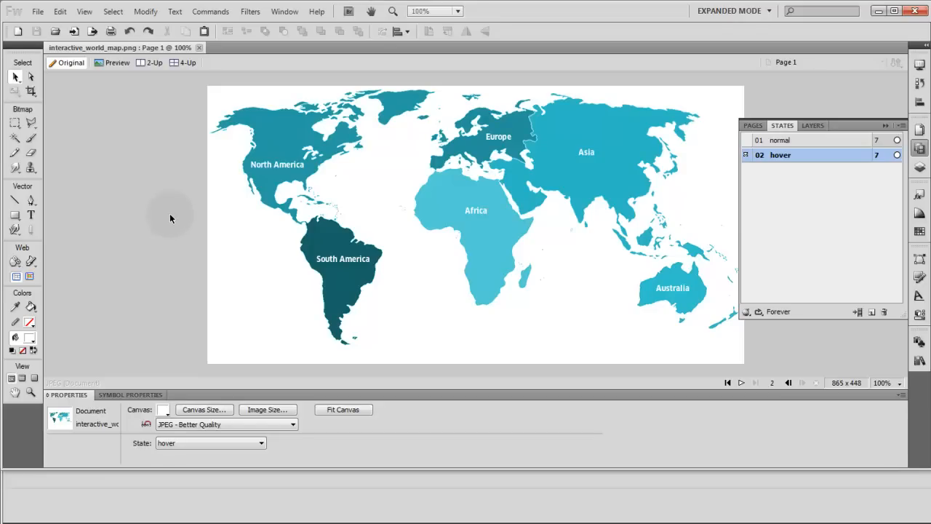